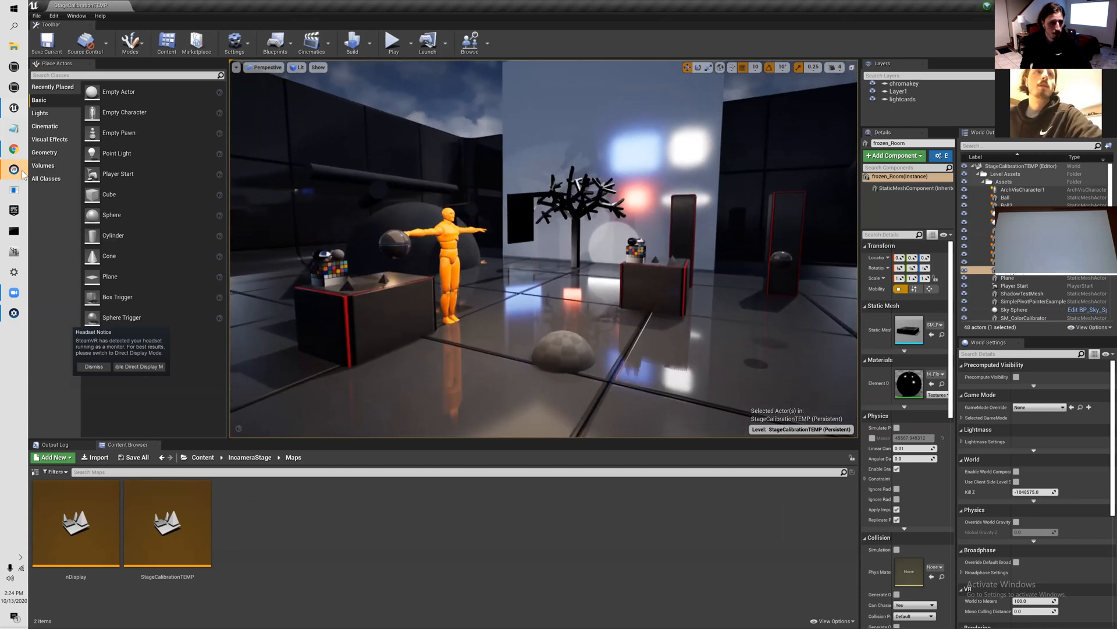
- Launch the nDisplay Launcher from the taskbar over the stage calibration level
click(93, 365)
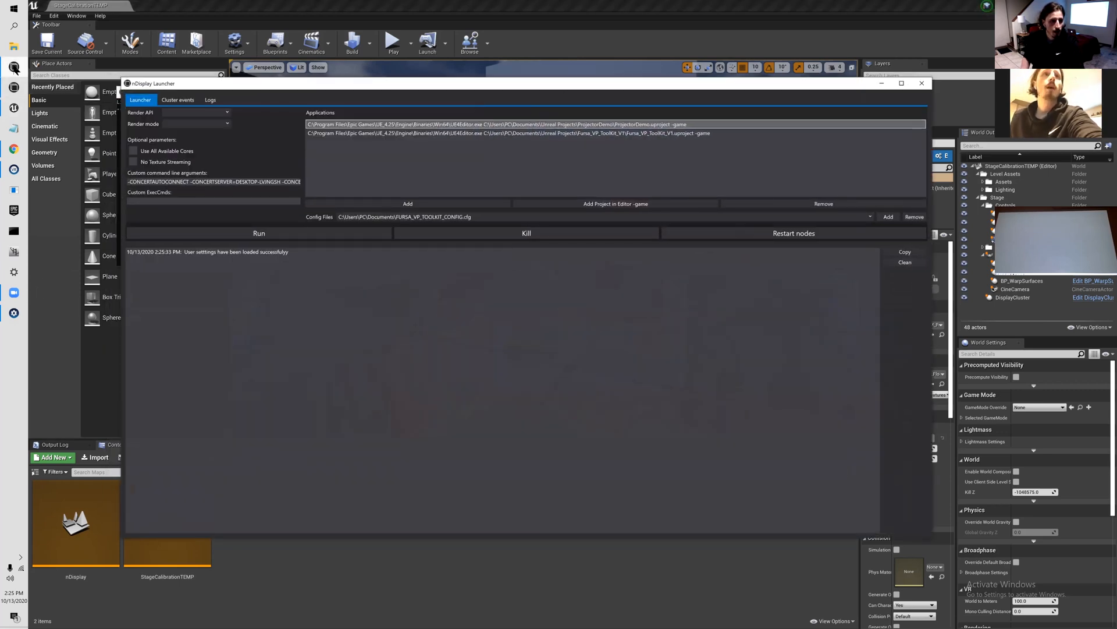
- Start the nDisplay listener service so it listens on port 41000
click(258, 232)
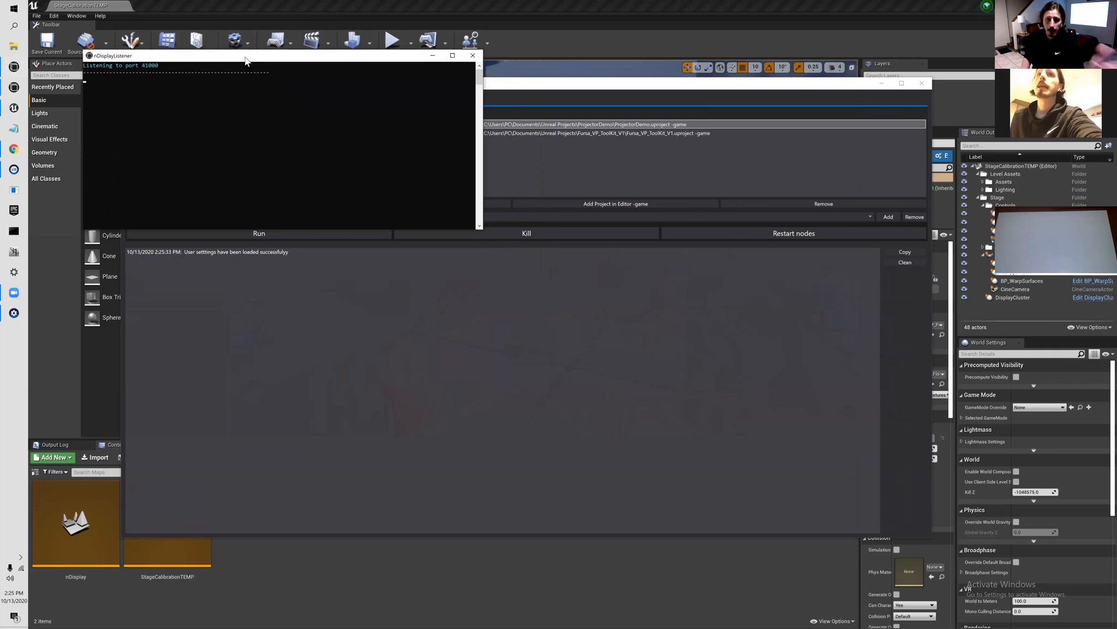
mouse_move(319, 184)
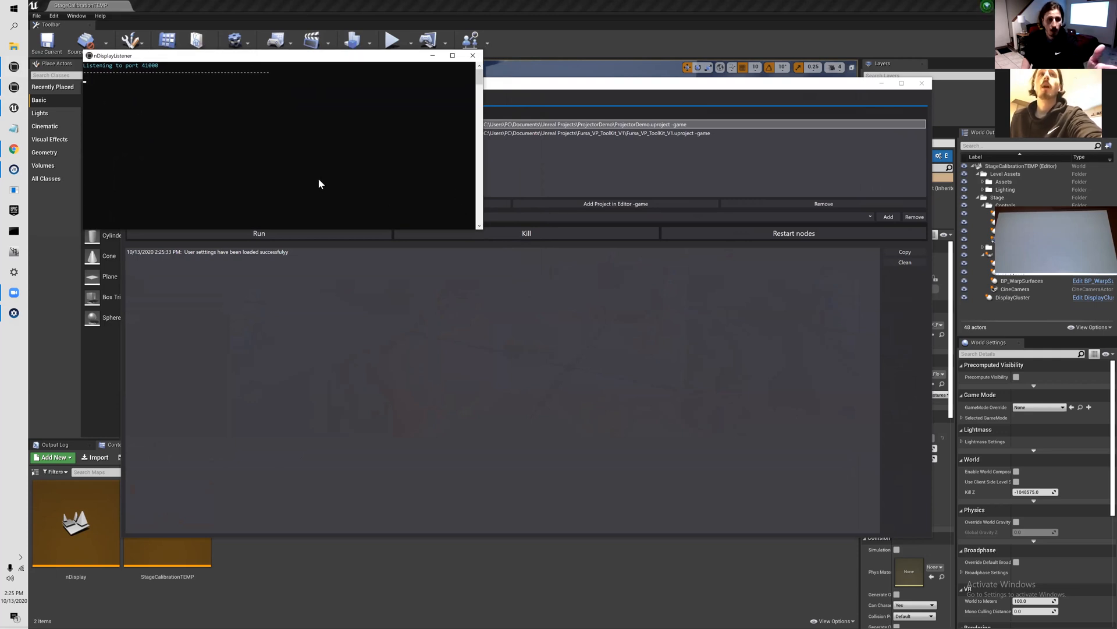
mouse_move(112, 138)
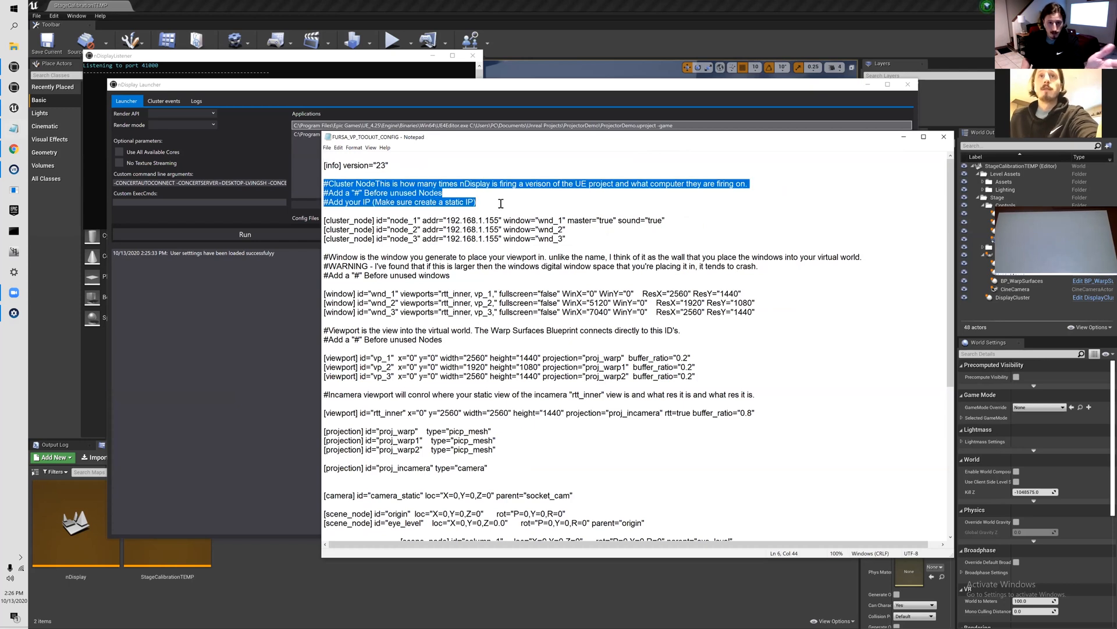
click(329, 220)
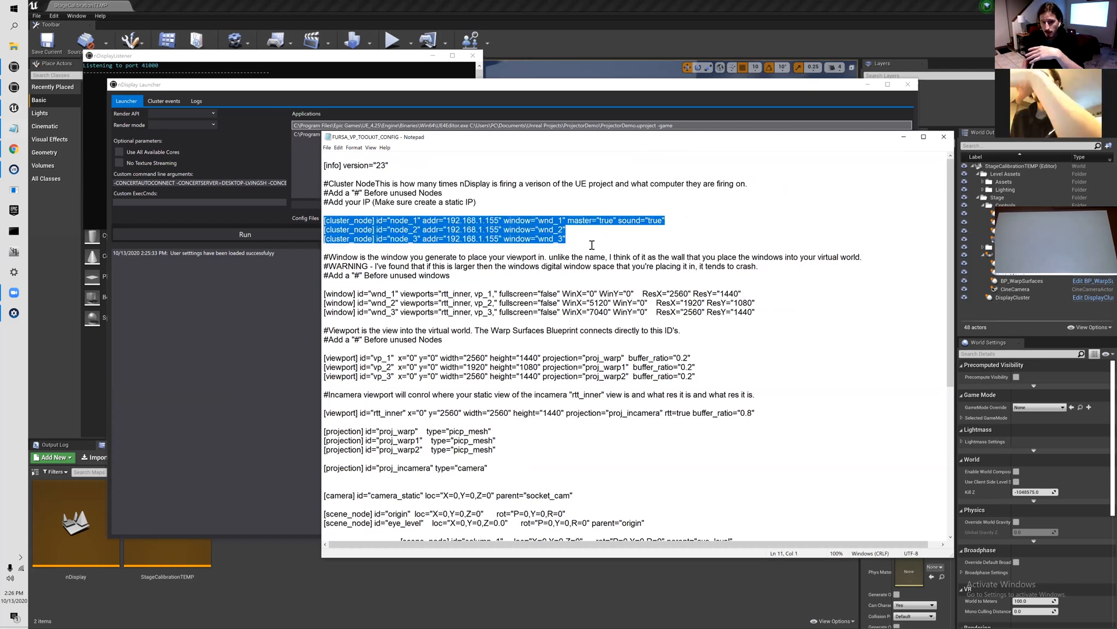
click(566, 239)
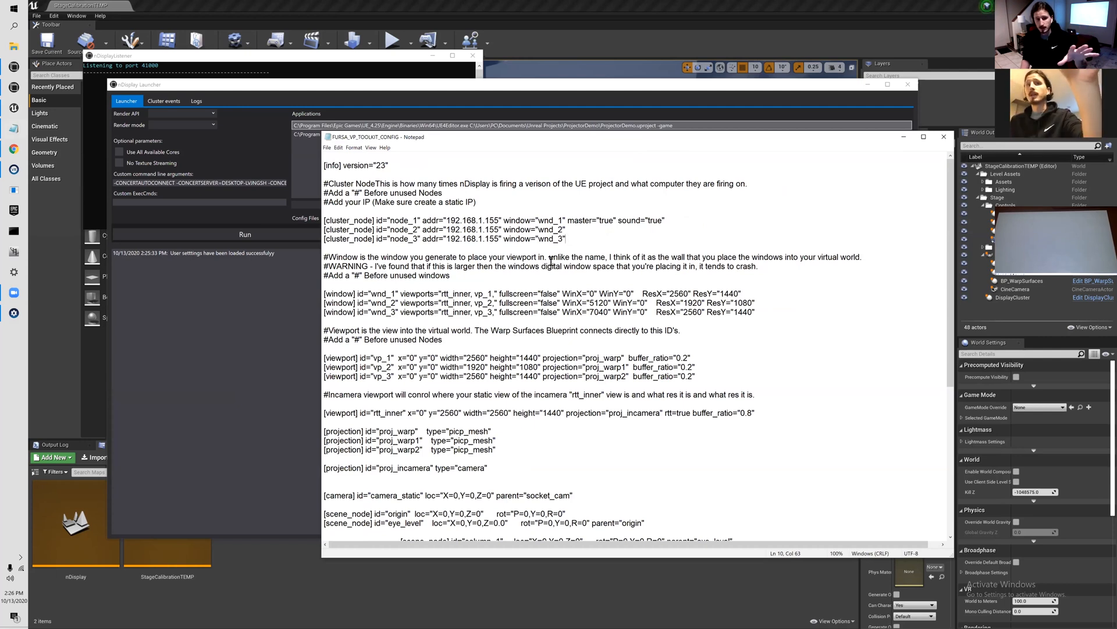
mouse_move(564, 321)
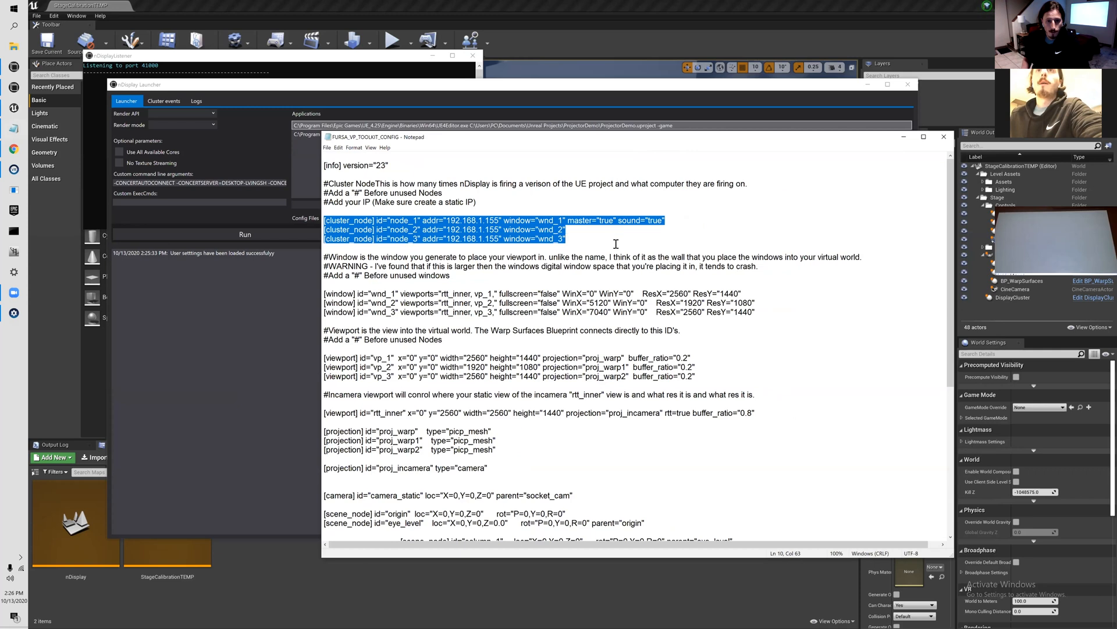
click(545, 246)
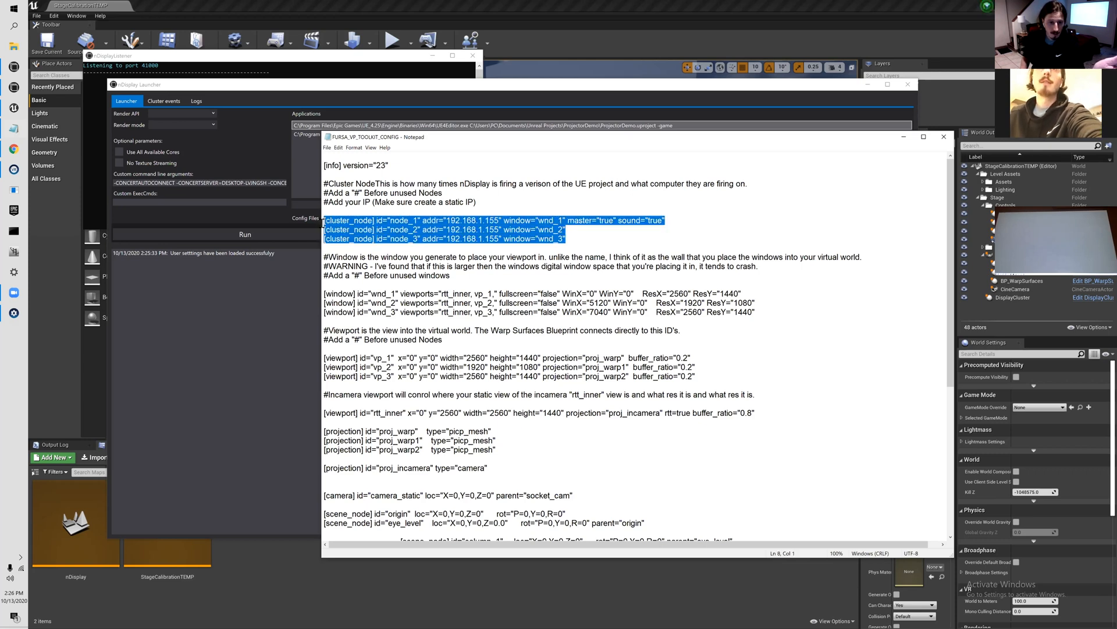
click(681, 223)
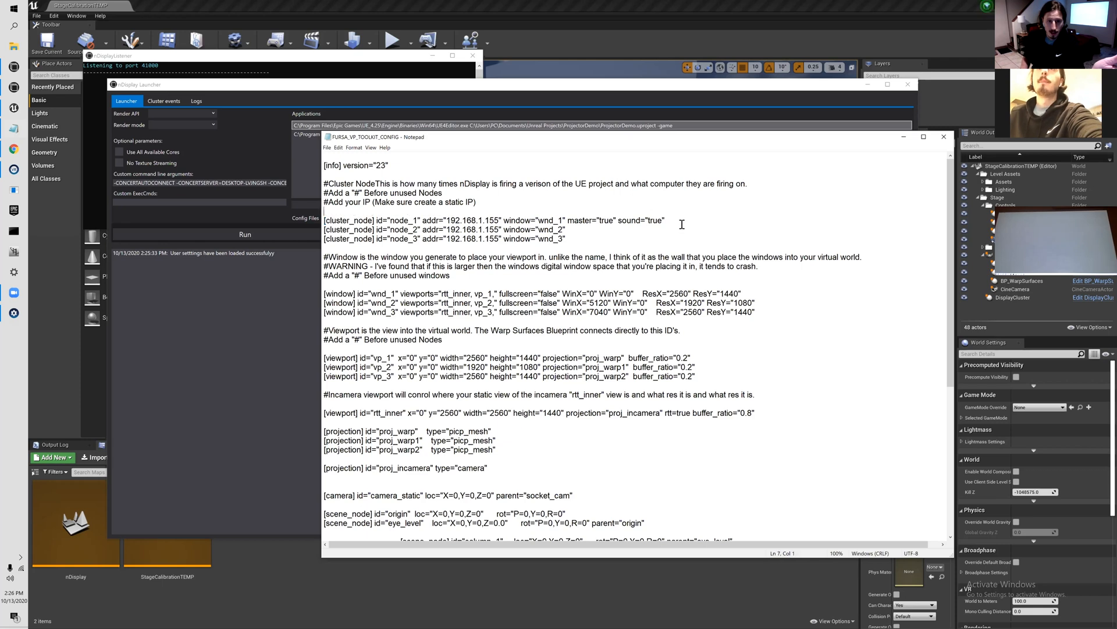
click(366, 230)
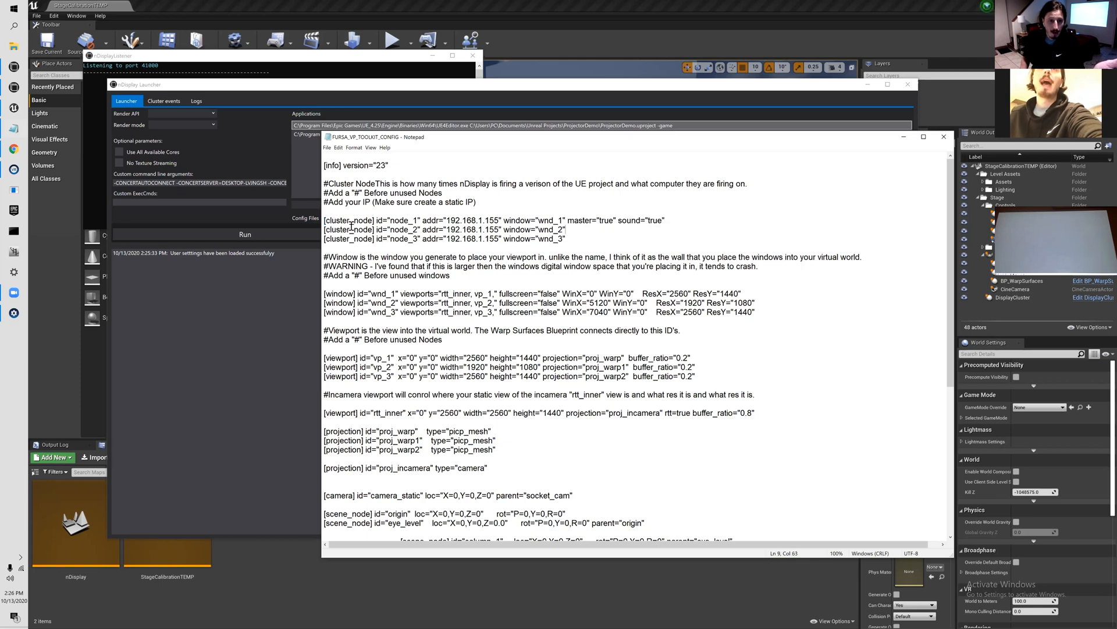
double_click(465, 220)
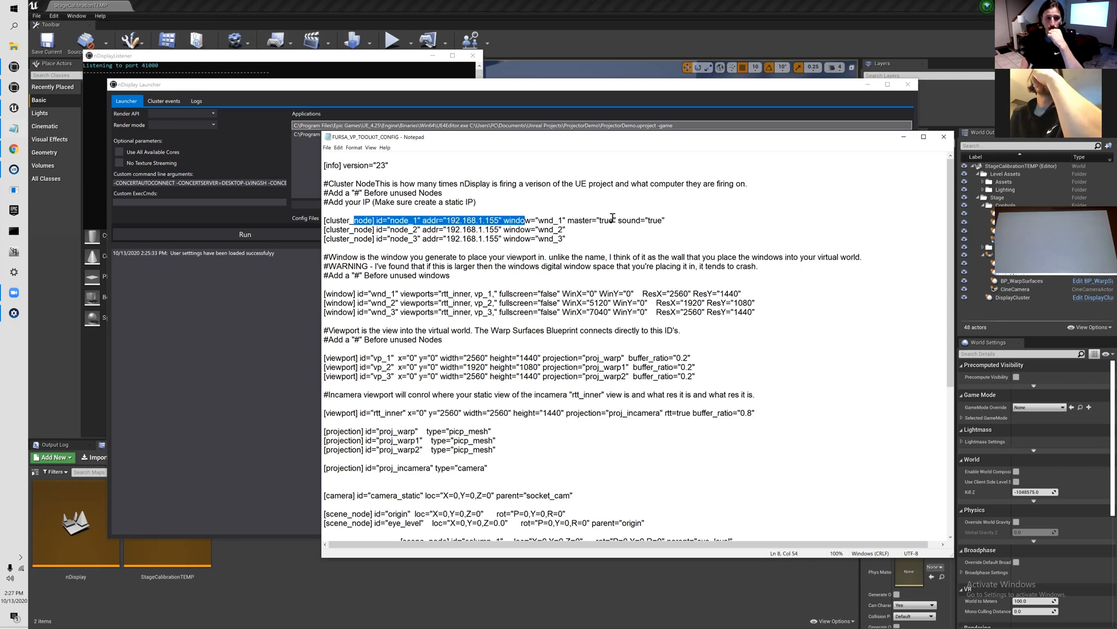
click(499, 237)
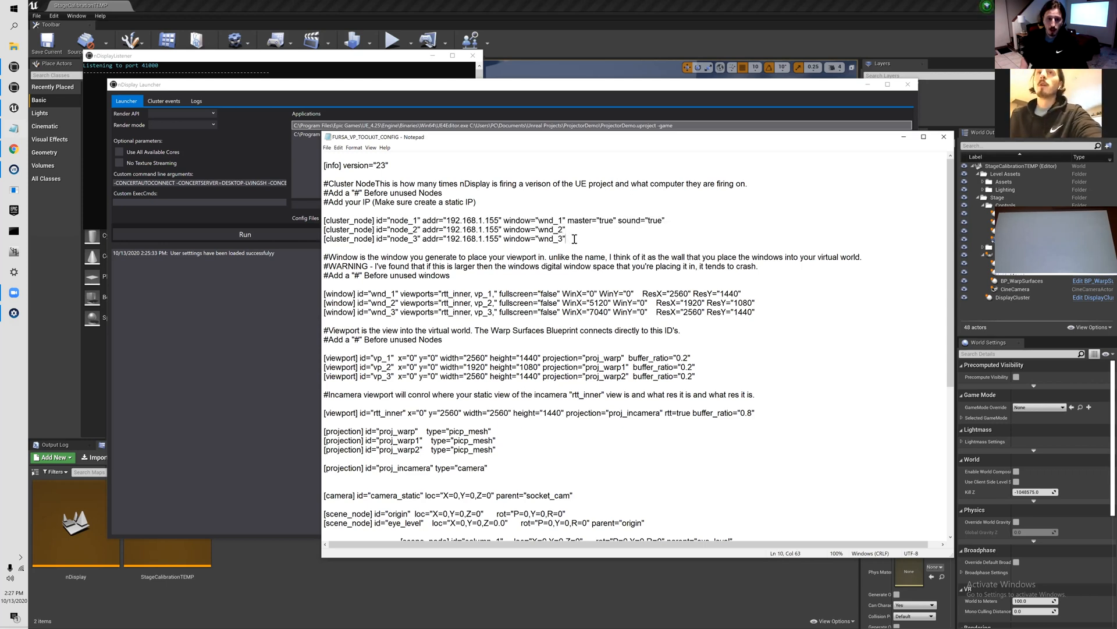
click(497, 239)
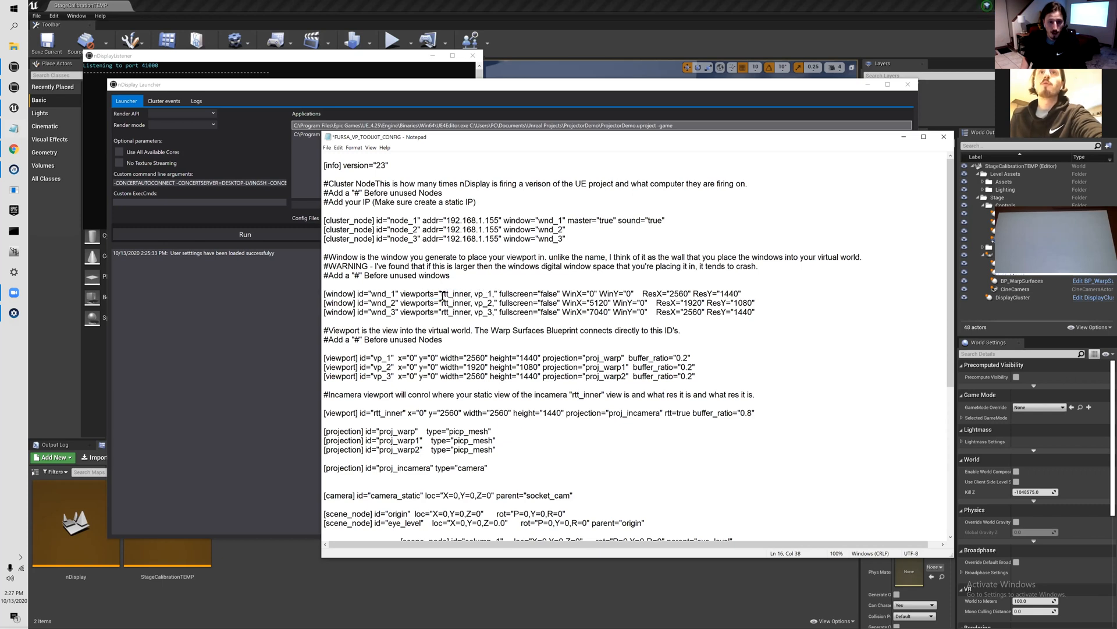
double_click(463, 294)
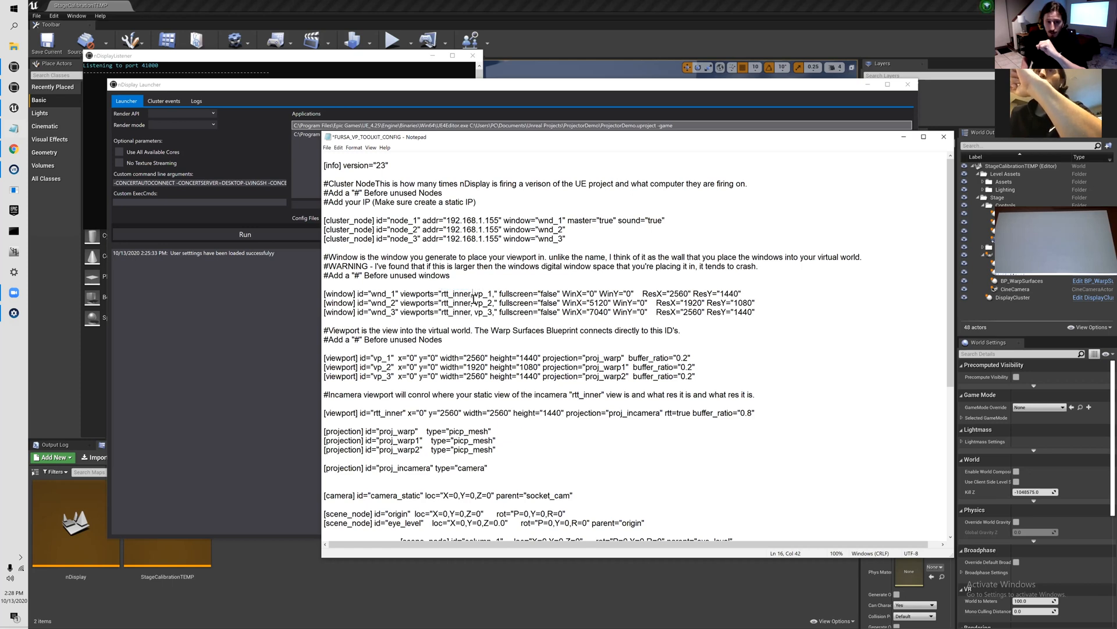
double_click(477, 293)
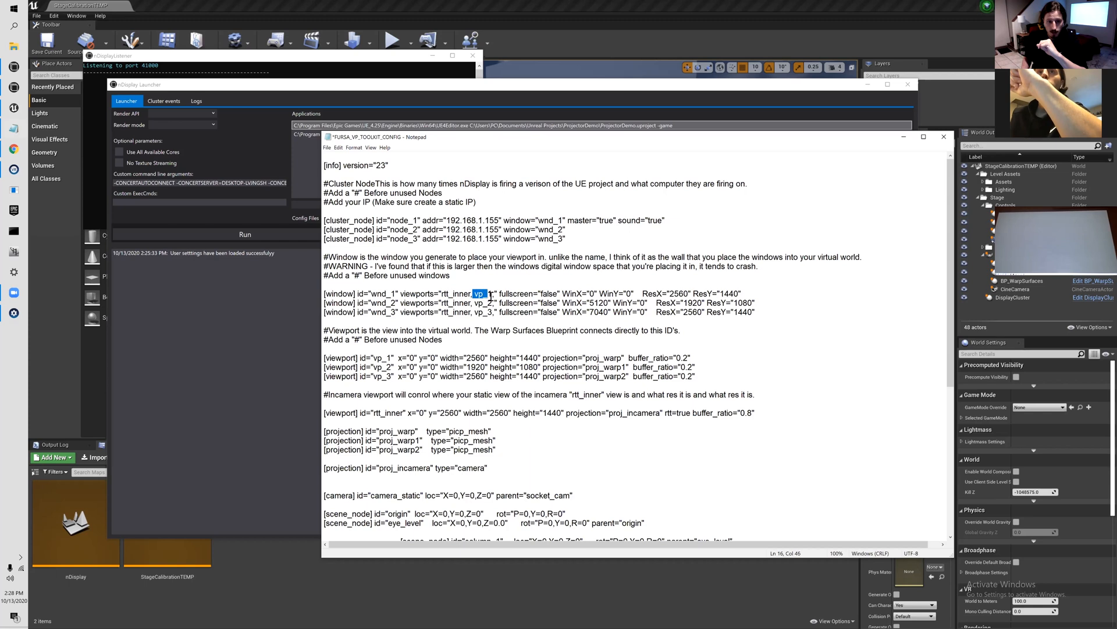
click(476, 293)
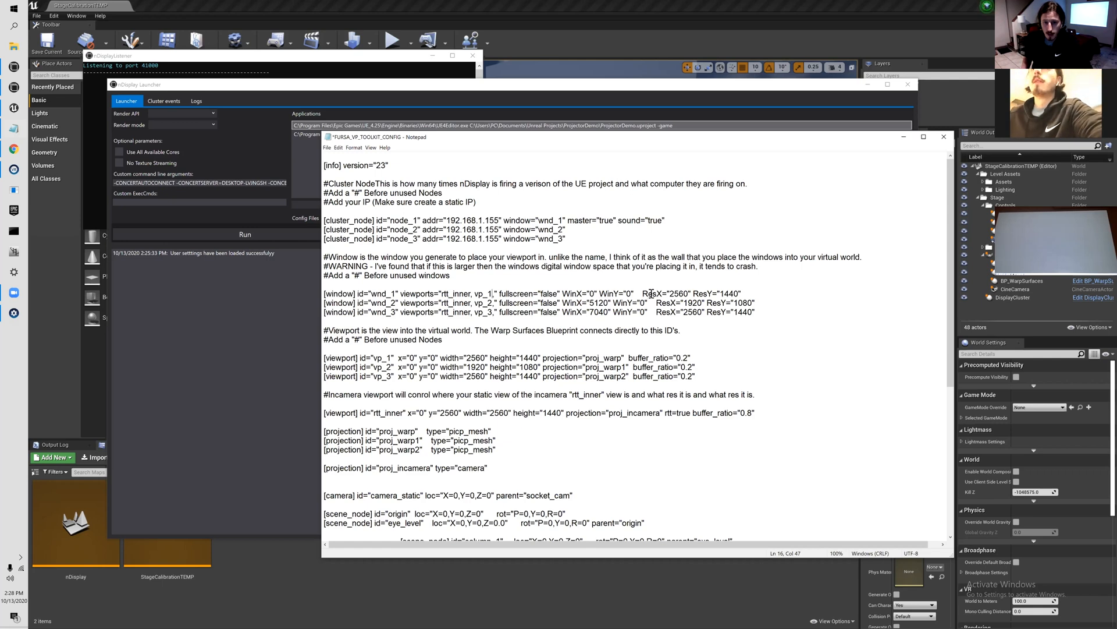
click(759, 292)
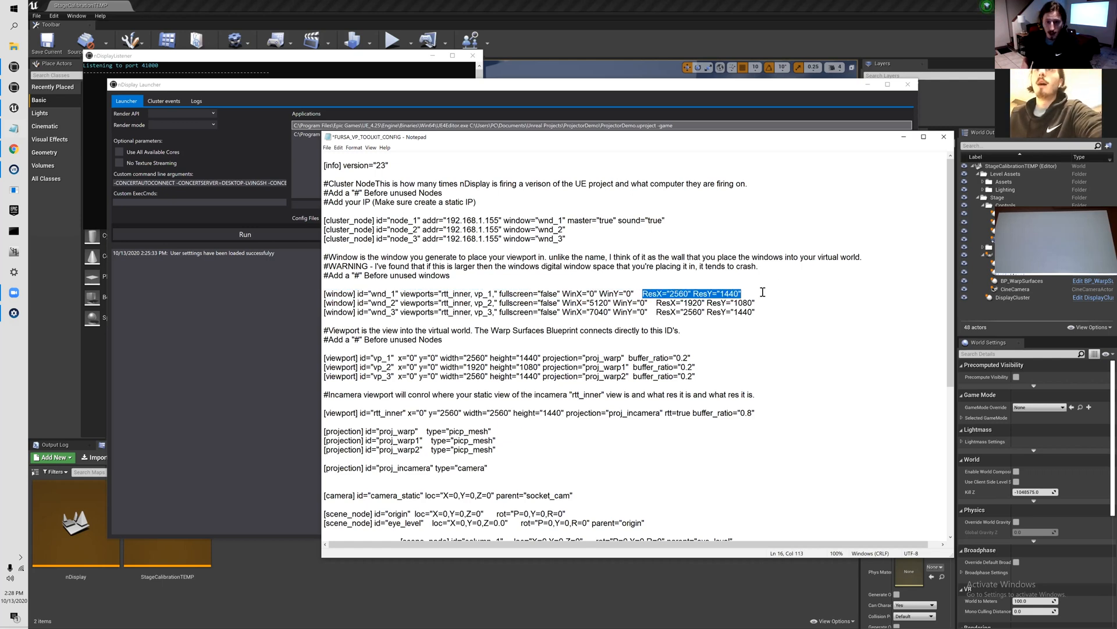
click(743, 294)
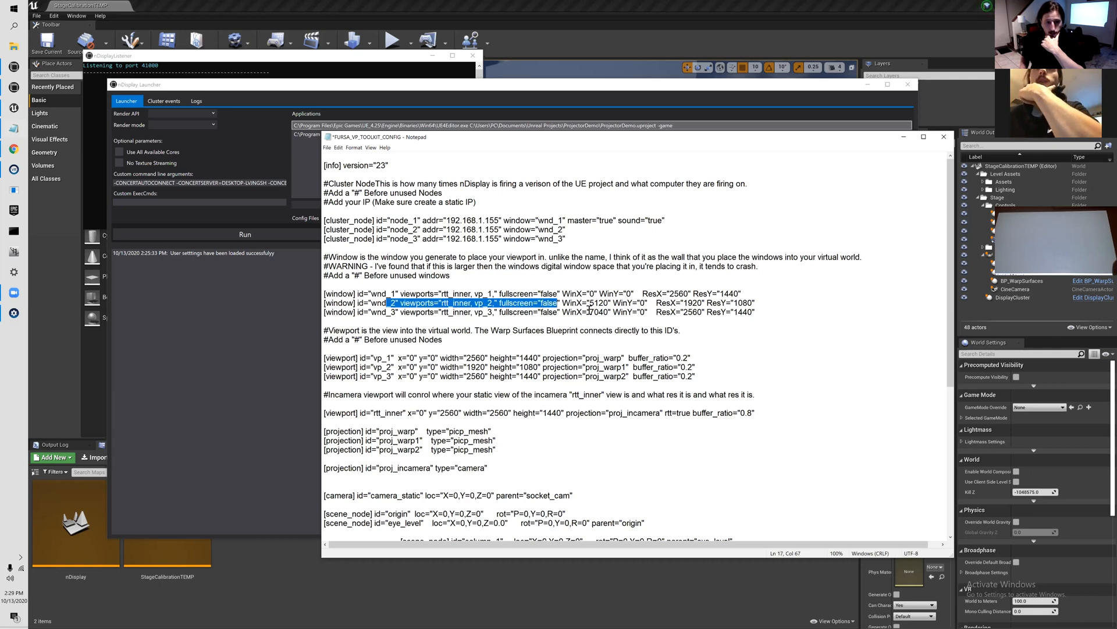
click(589, 303)
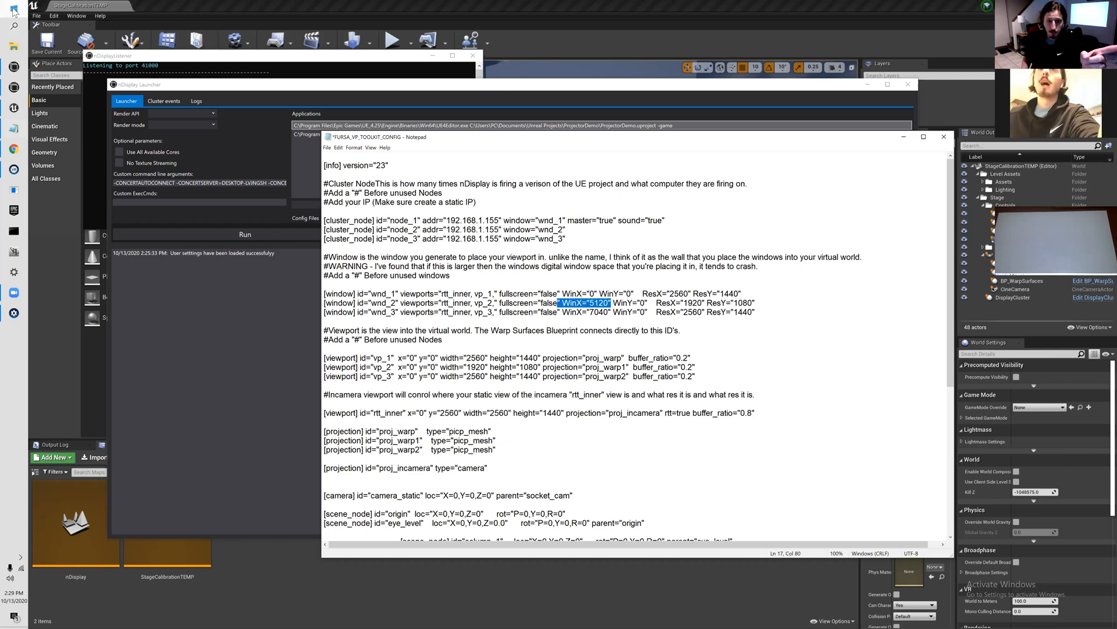
mouse_move(655, 344)
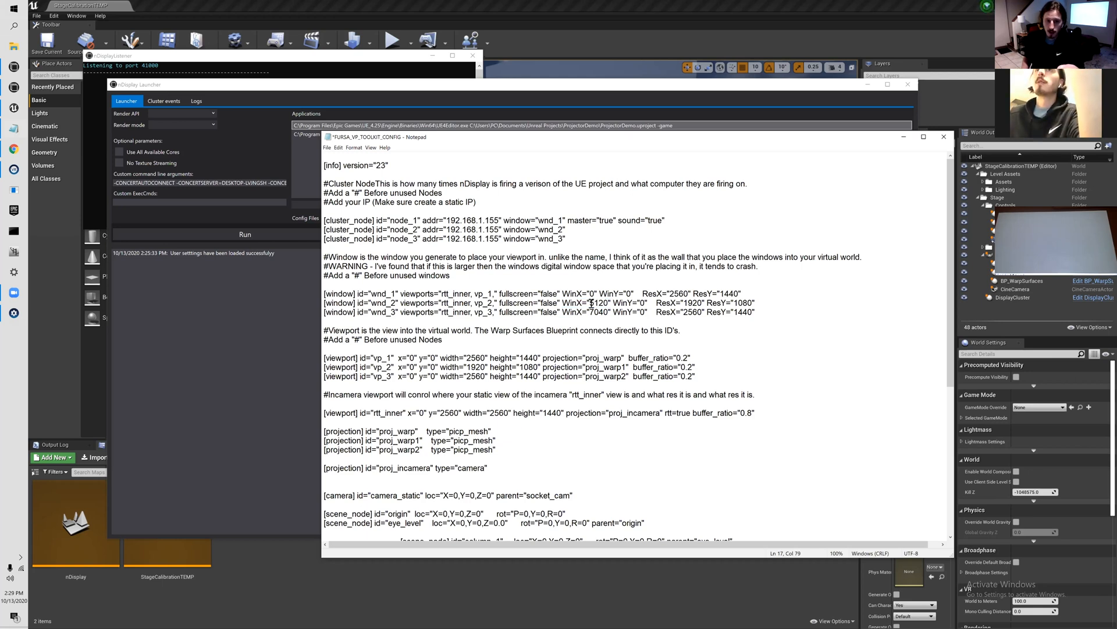
double_click(597, 303)
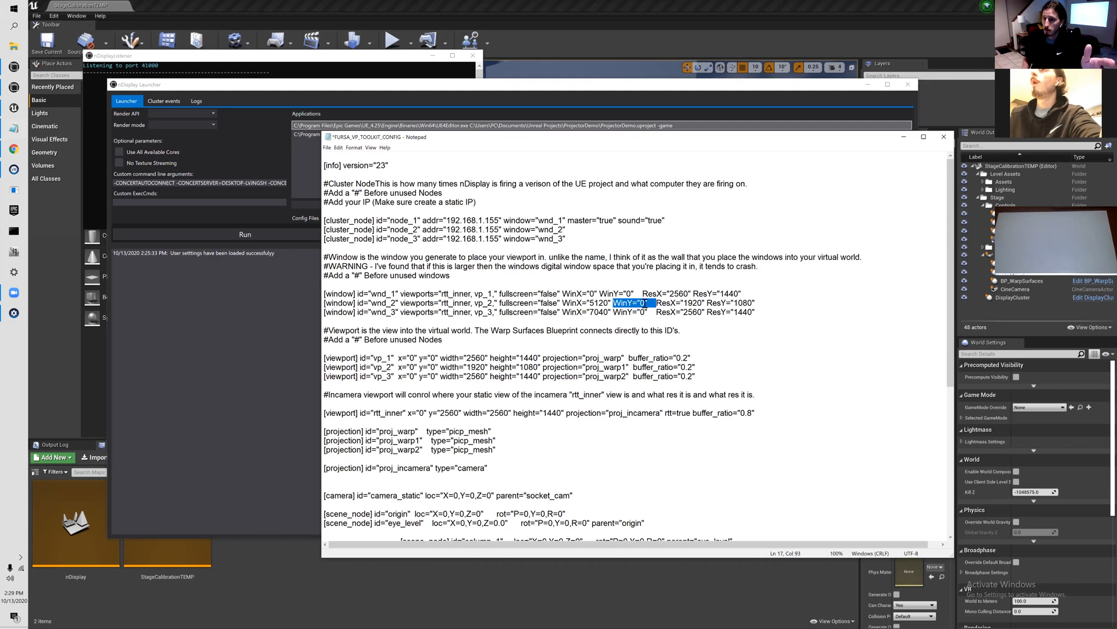
click(641, 303)
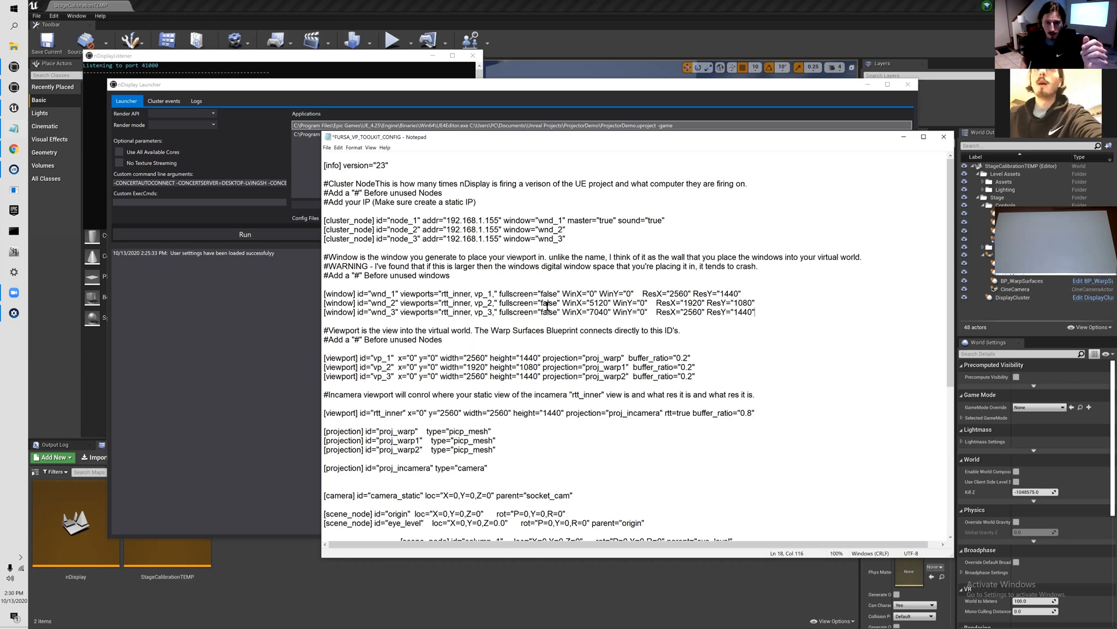
double_click(729, 303)
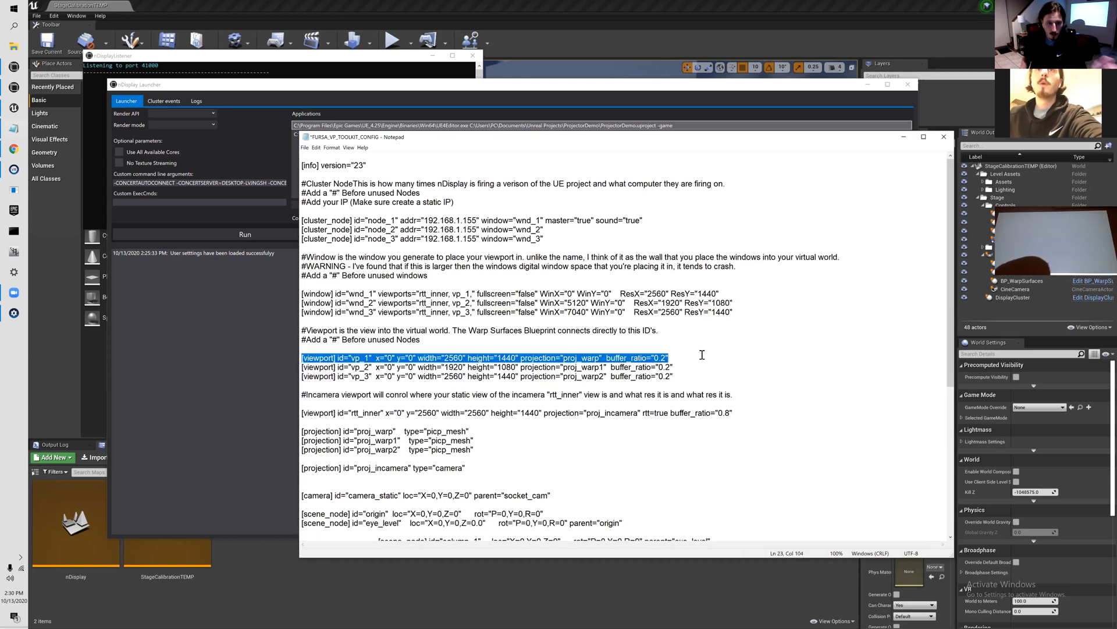
click(662, 357)
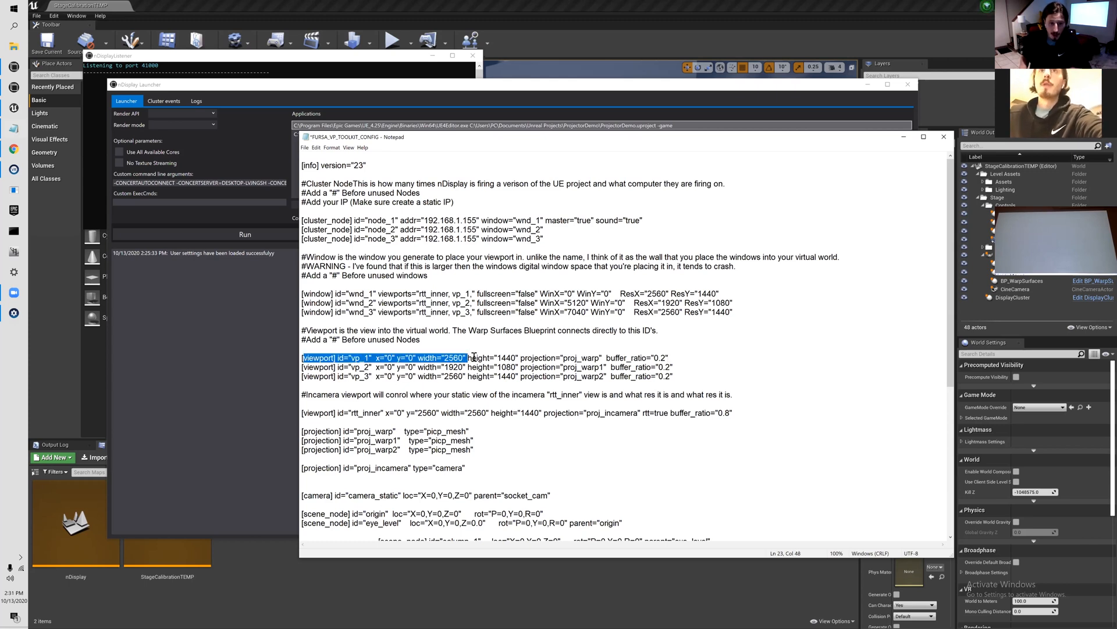
click(443, 357)
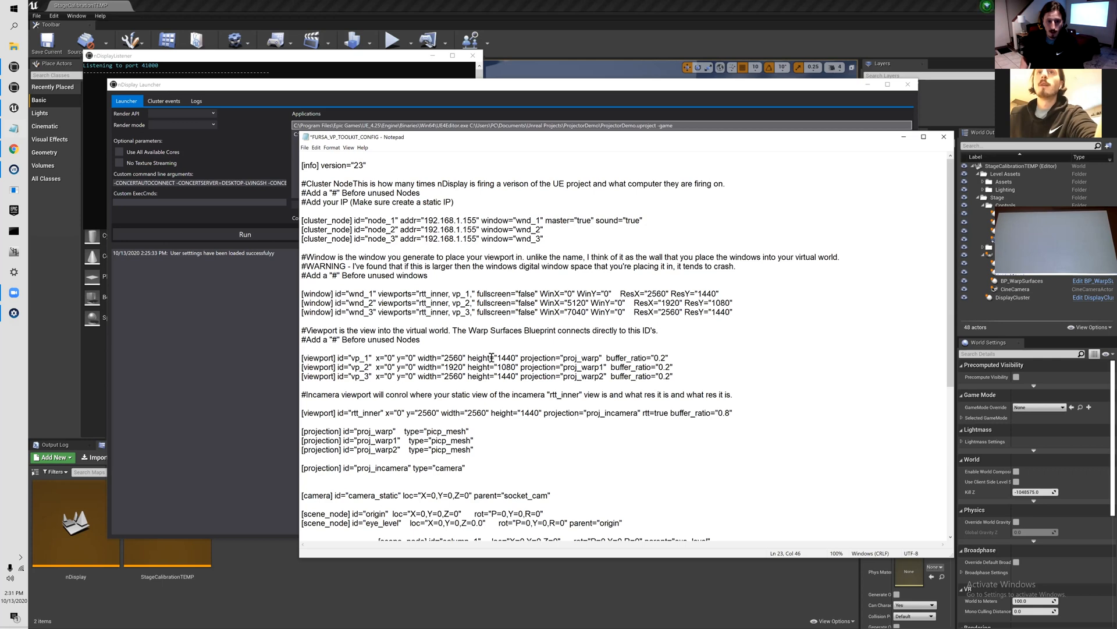
double_click(504, 357)
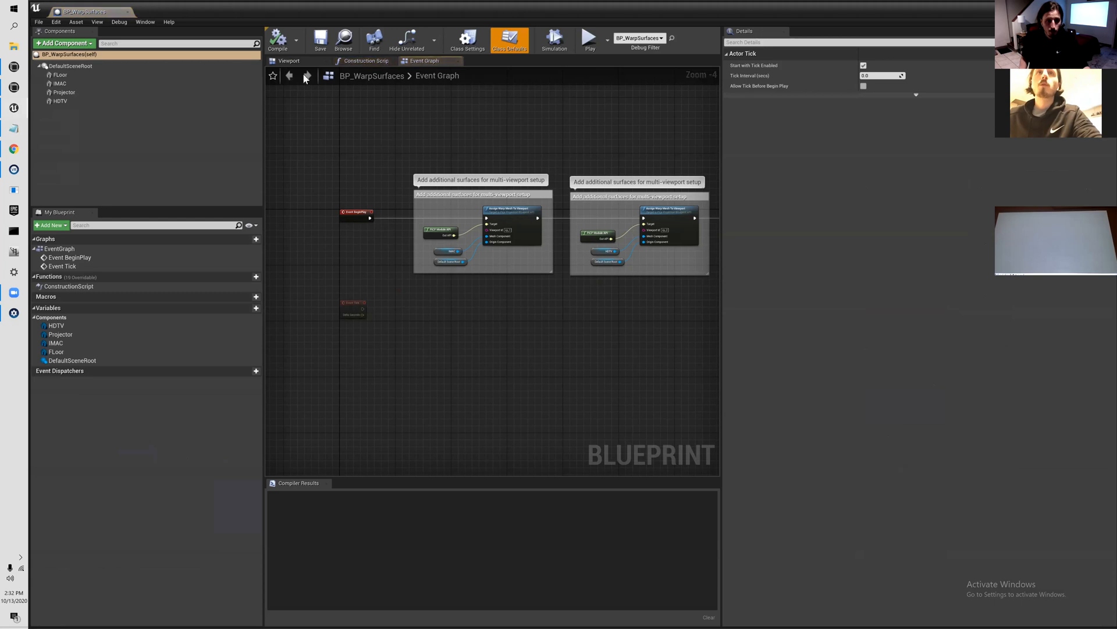
- Review BP_WarpSurfaces' 3D preview and Assign Warp Mesh to Viewport node, then save it
click(289, 60)
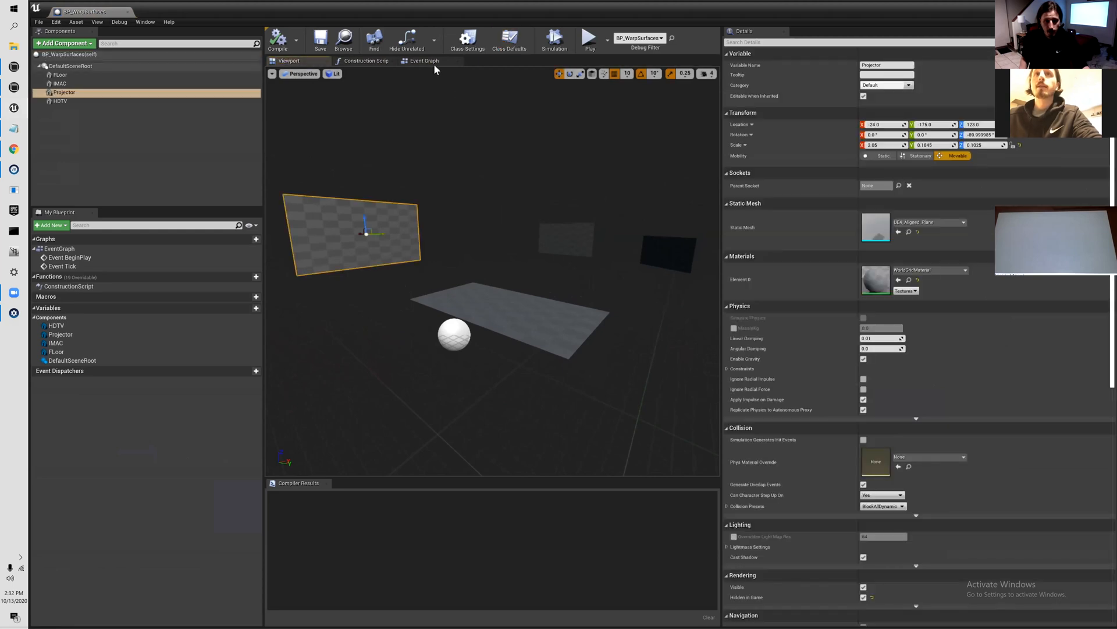
click(423, 59)
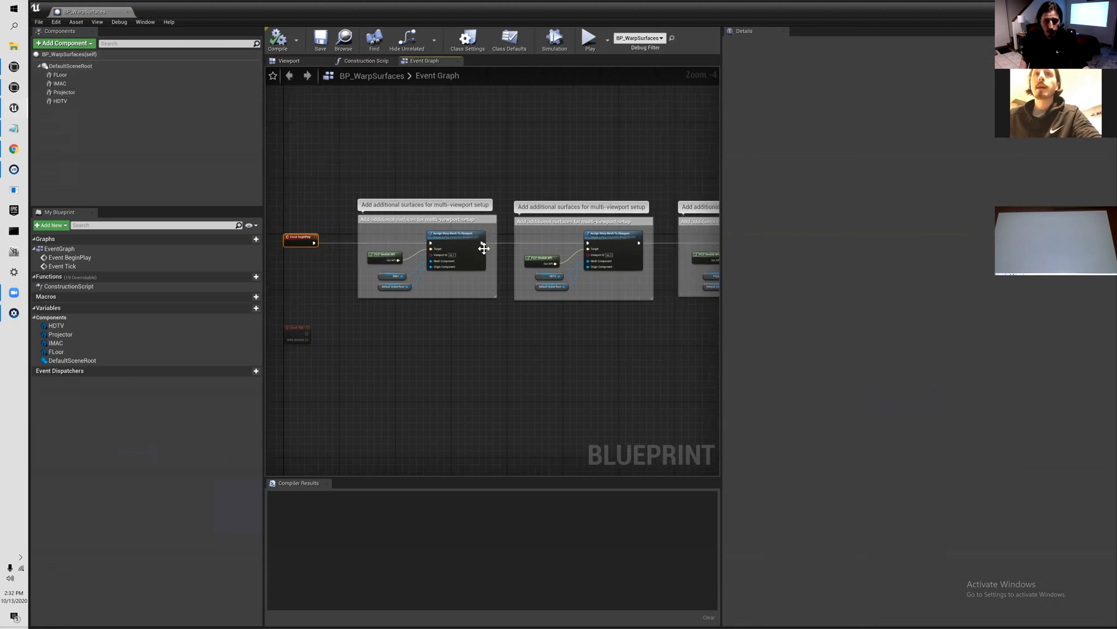
mouse_move(463, 244)
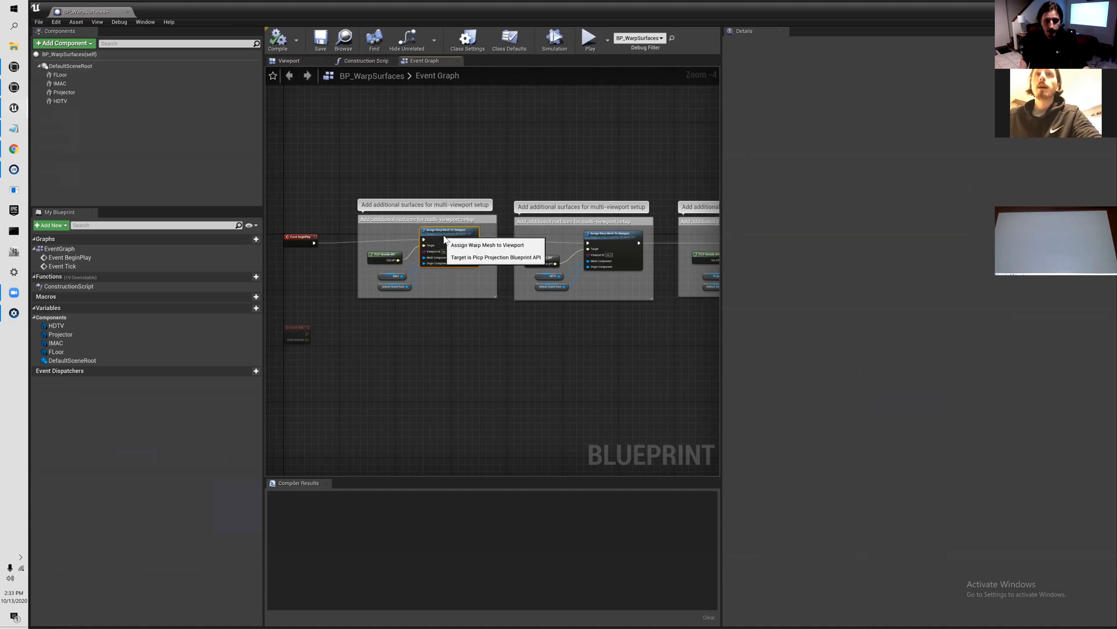
mouse_move(386, 256)
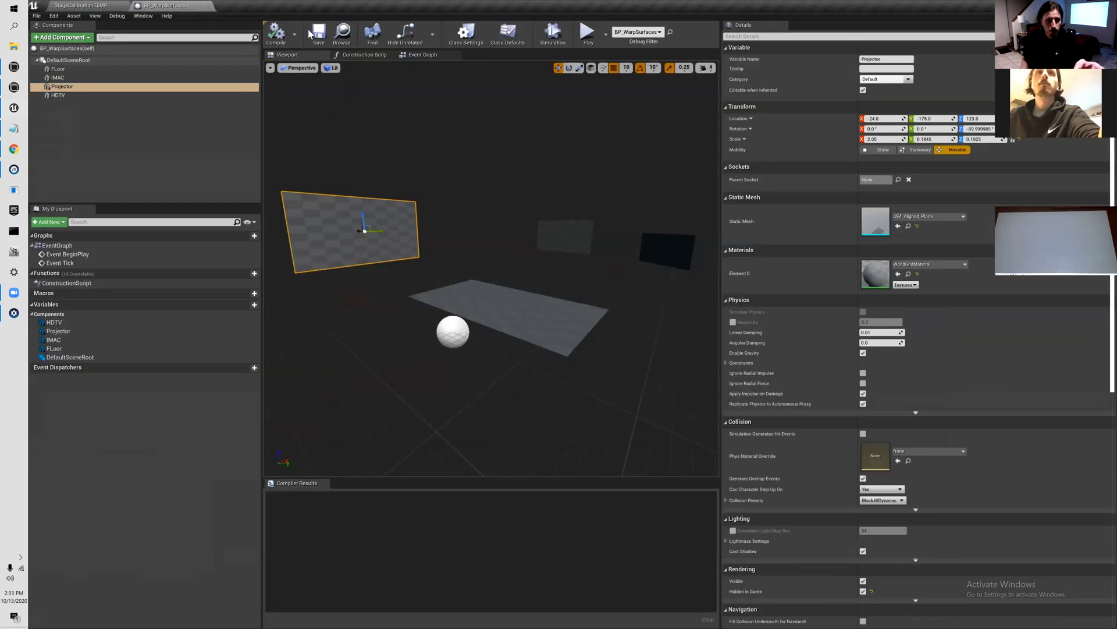
click(422, 55)
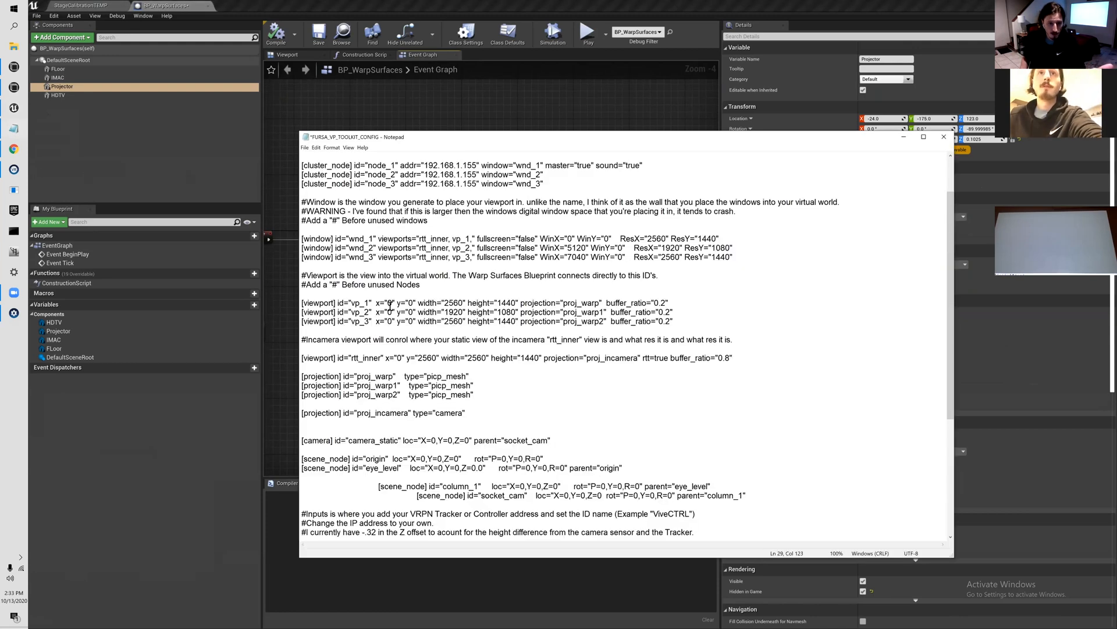
- Highlight viewport vp_1, then load the 1Node_1VP_WALL_2FLY config from Notepad's recent list
double_click(359, 303)
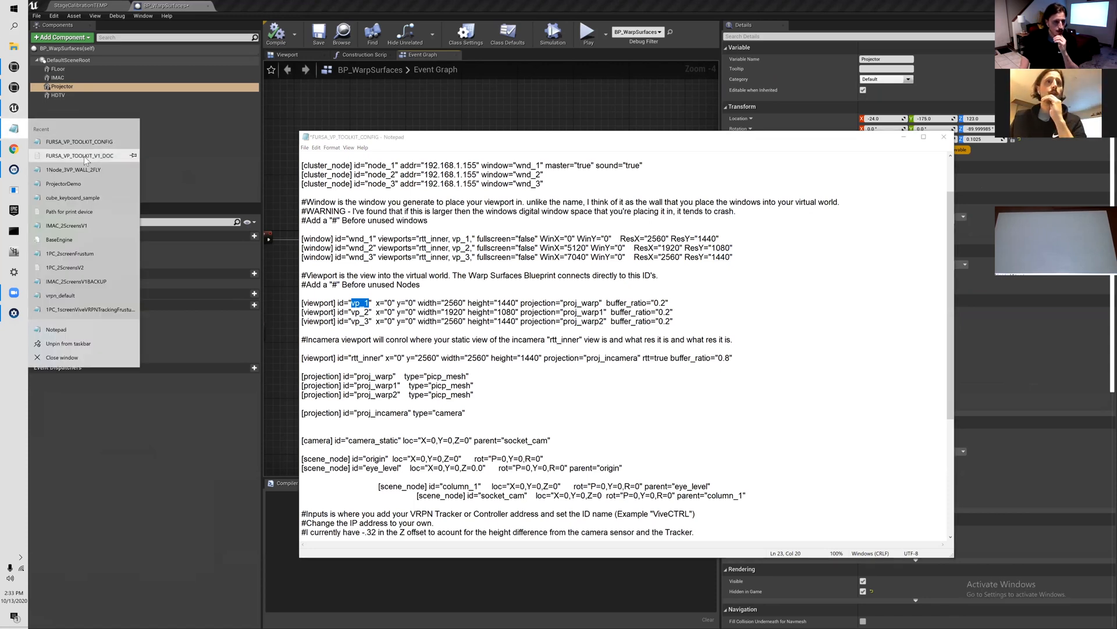
click(72, 170)
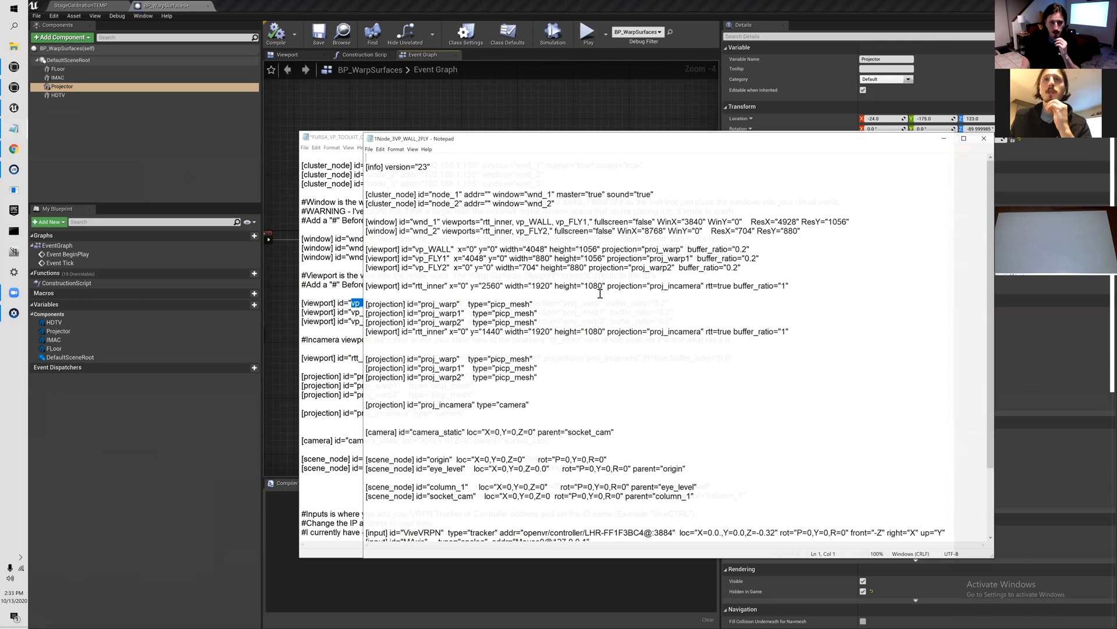
scroll(down, 3)
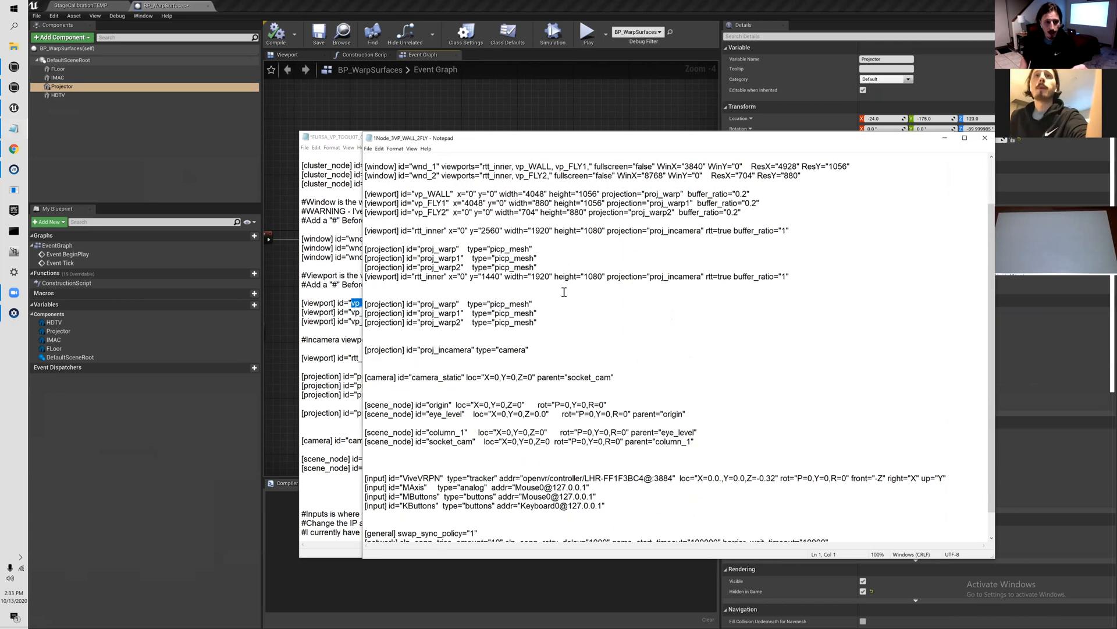
scroll(up, 3)
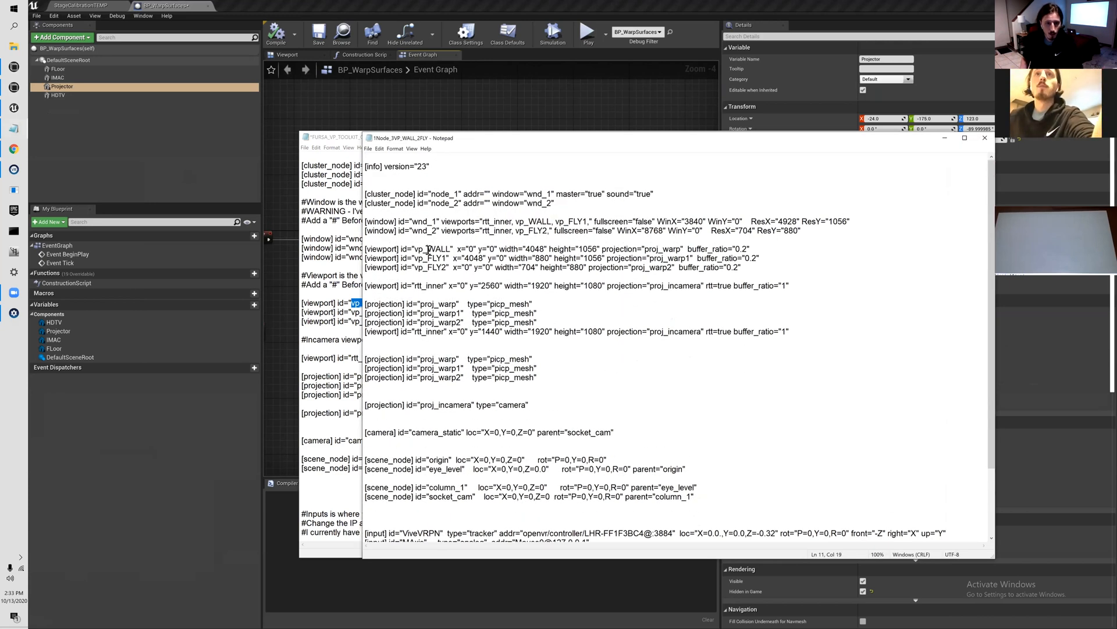
- Highlight the vp_WALL viewport id and the floor viewports' size values for comparison
double_click(427, 248)
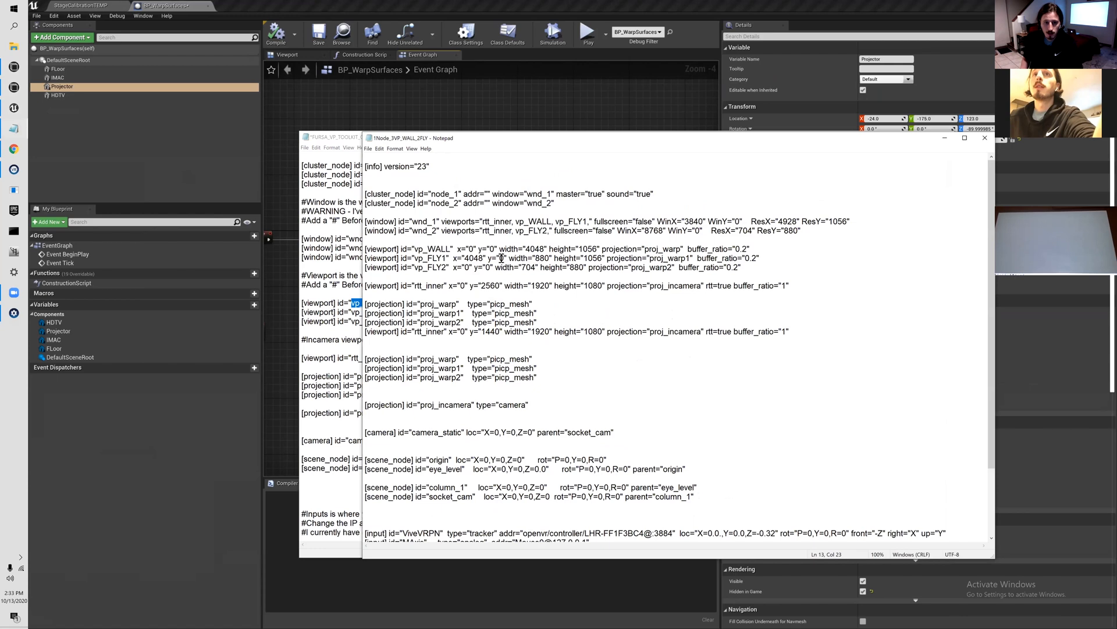
click(580, 249)
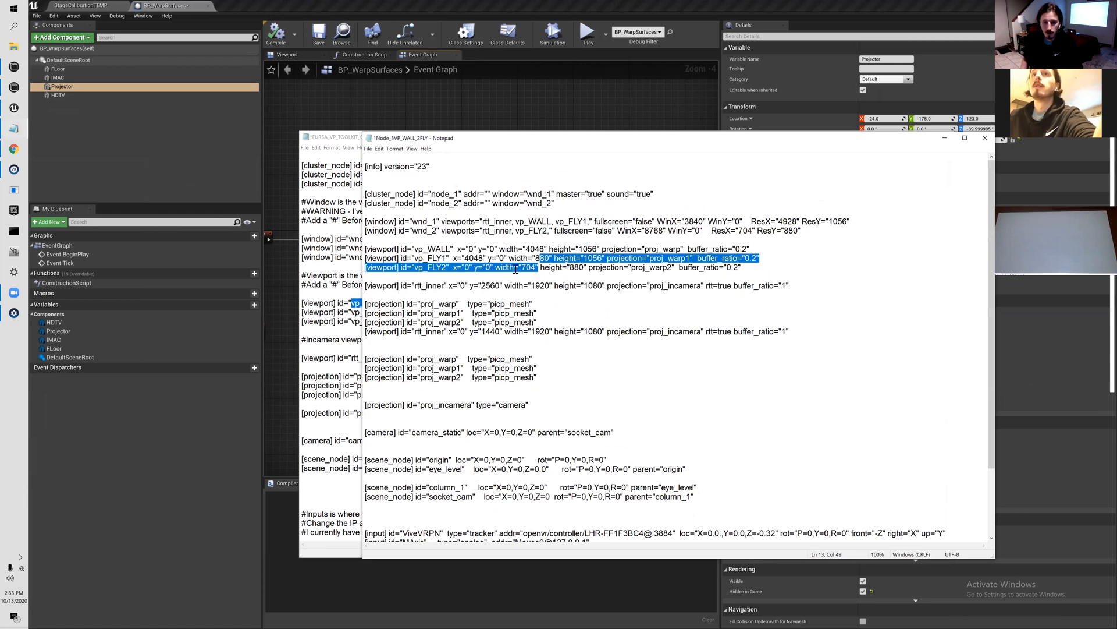
click(745, 267)
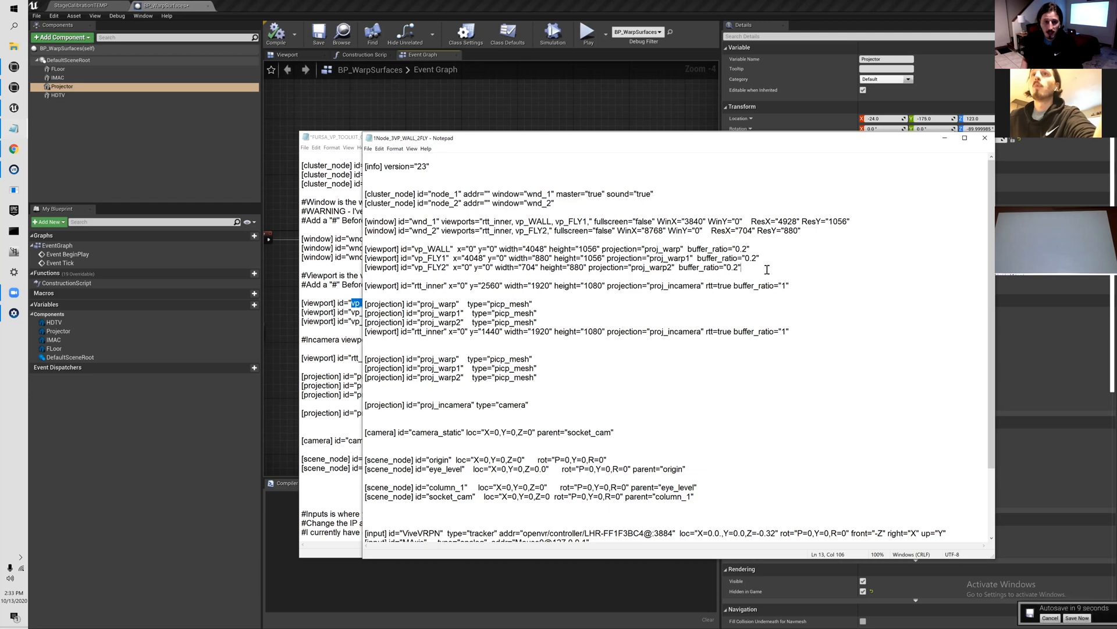
double_click(705, 267)
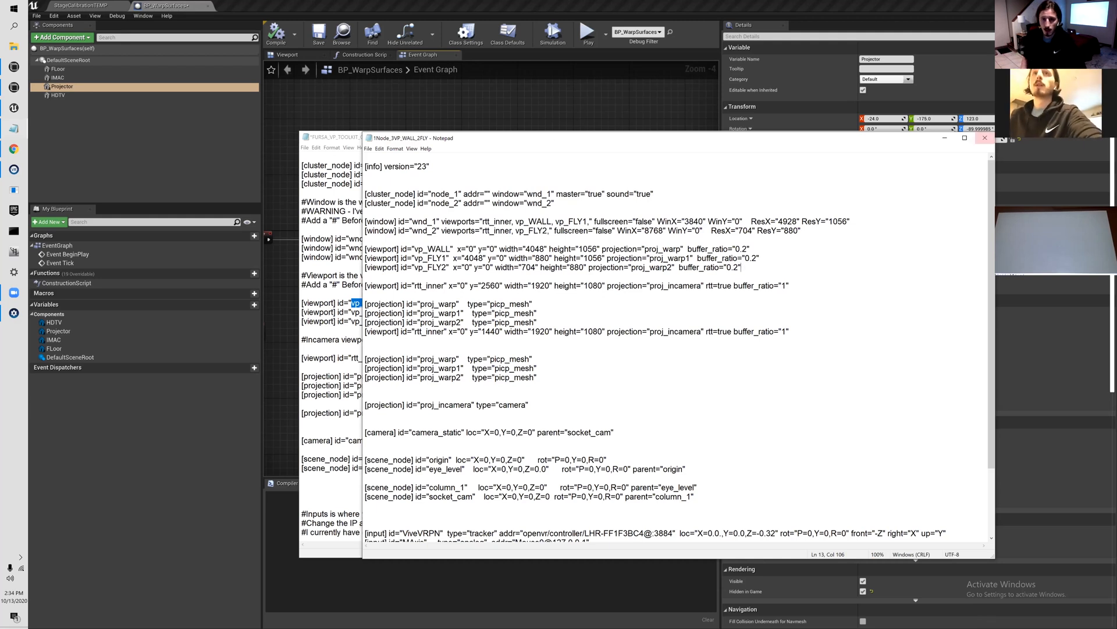
mouse_move(985, 139)
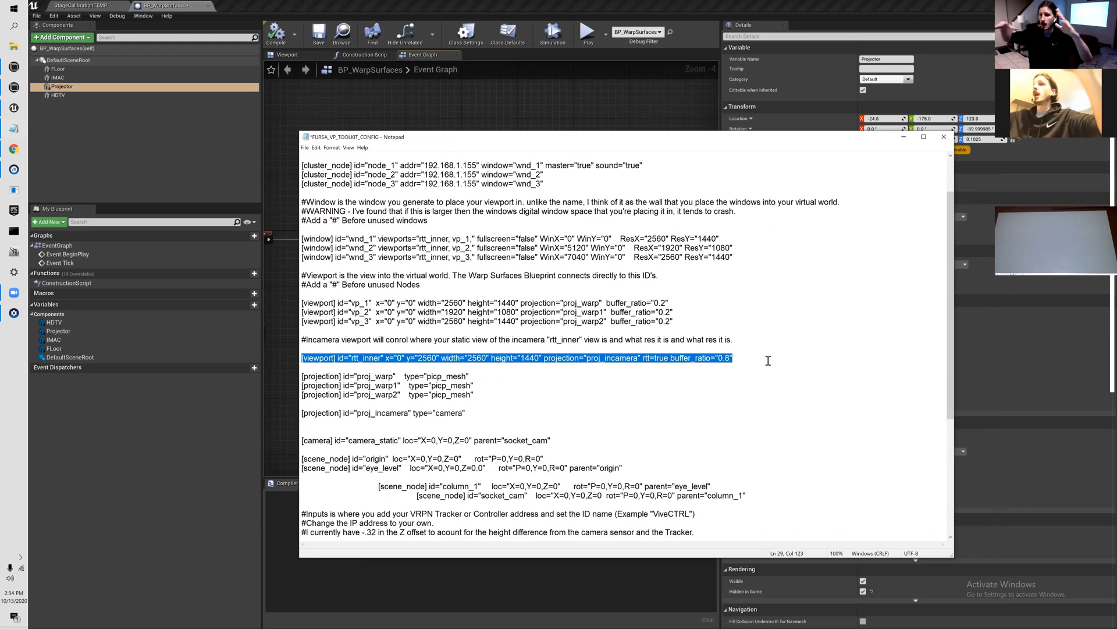
mouse_move(304, 12)
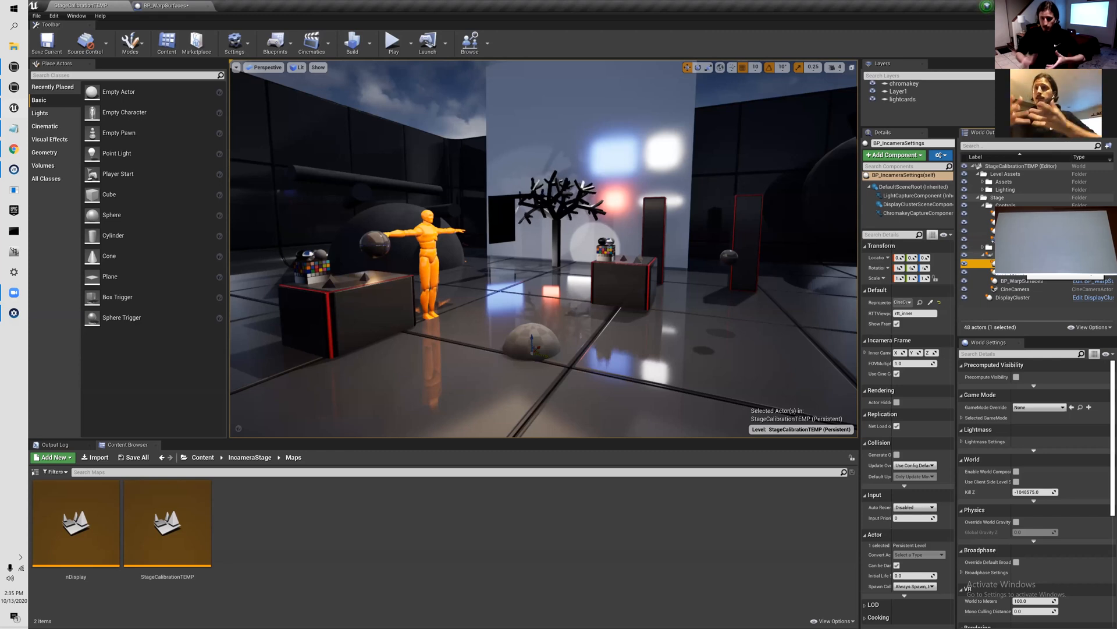
- Select BP_IncameraSettings to show its details with the rtt_inner viewport setting
click(901, 303)
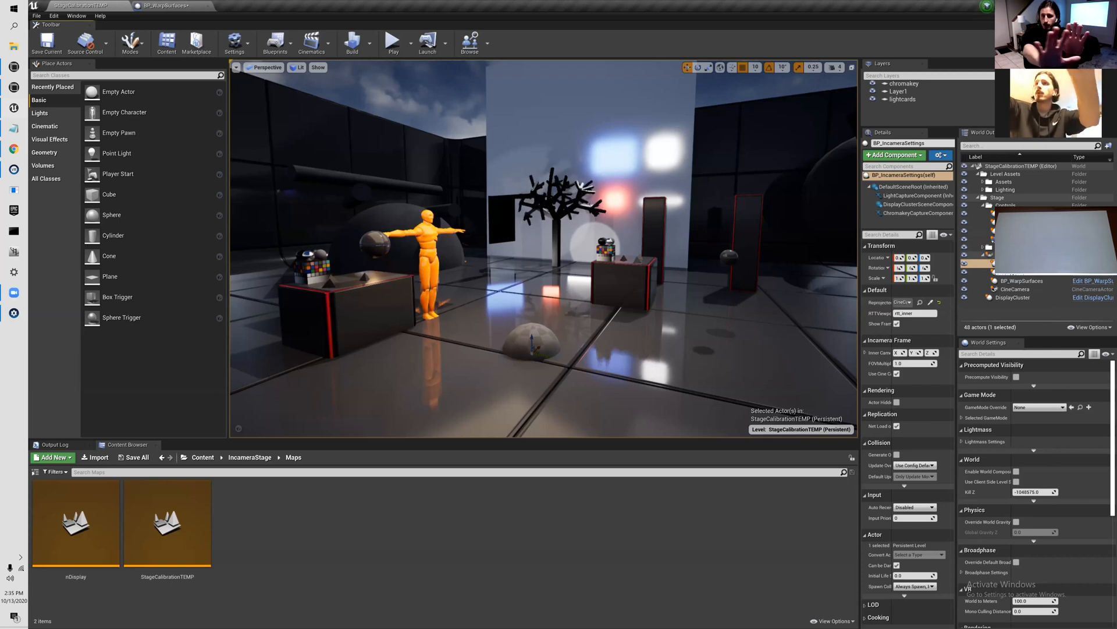
mouse_move(678, 20)
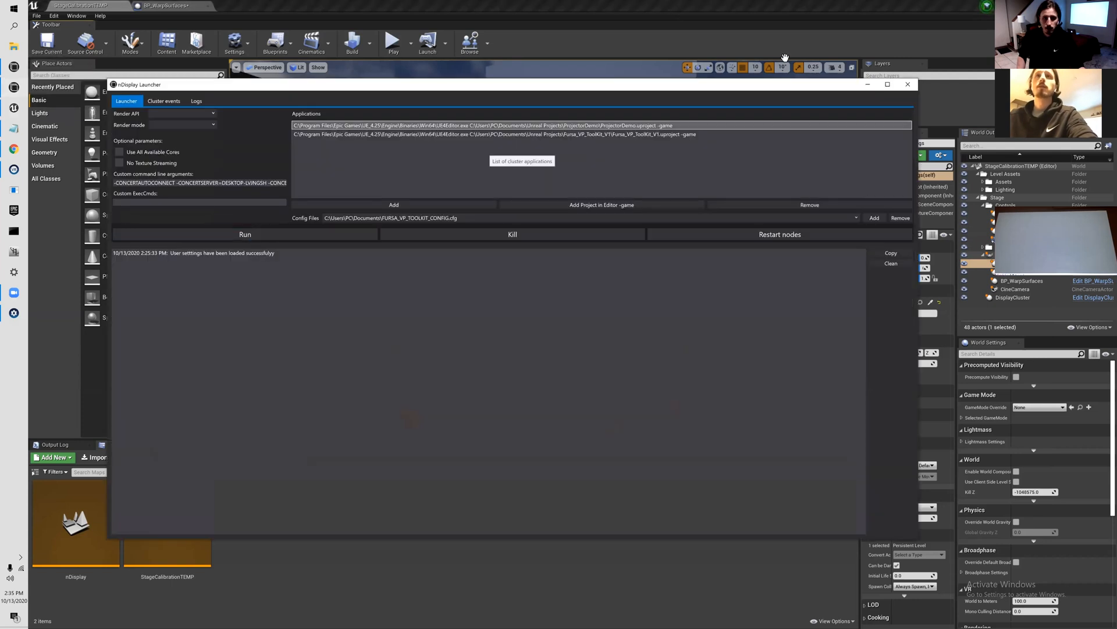
- Launch a multi-user server from the session browser and dismiss the browser
click(469, 43)
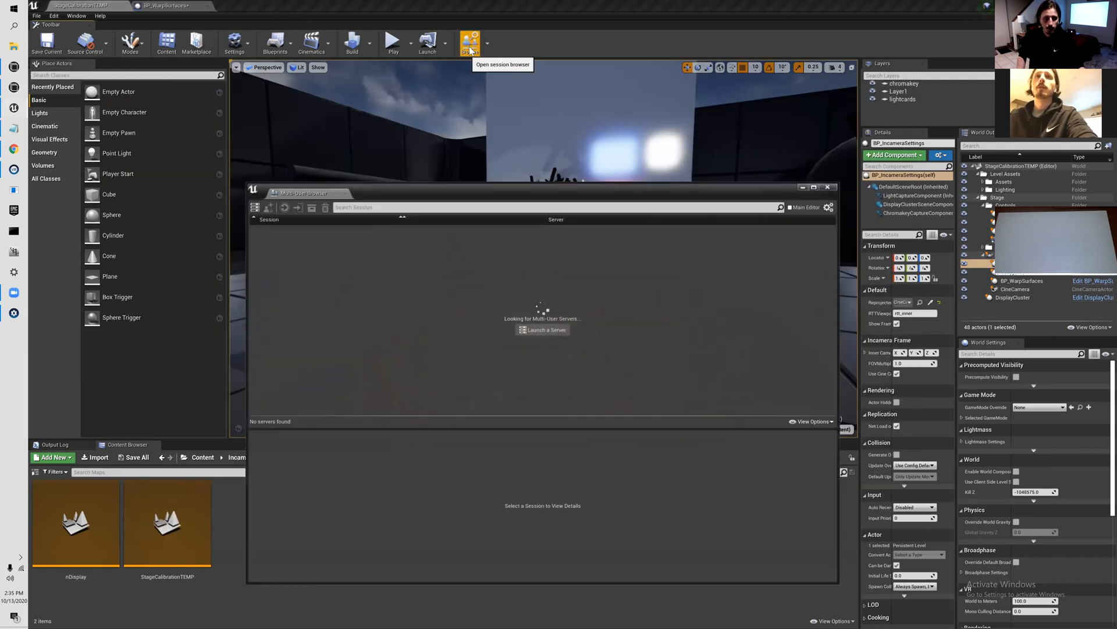
click(542, 330)
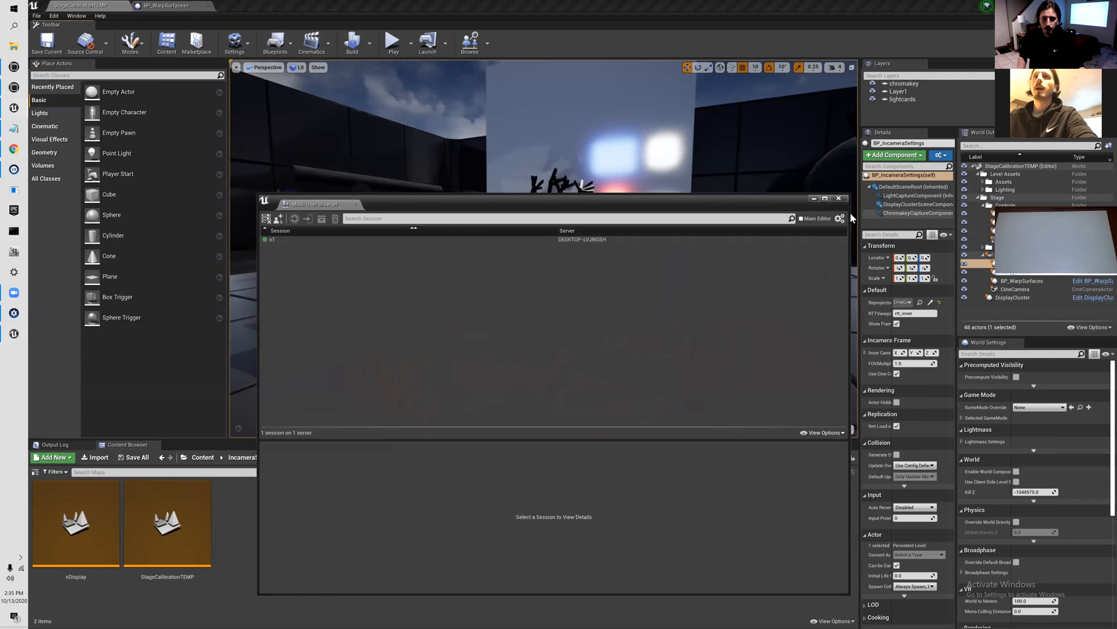
click(839, 198)
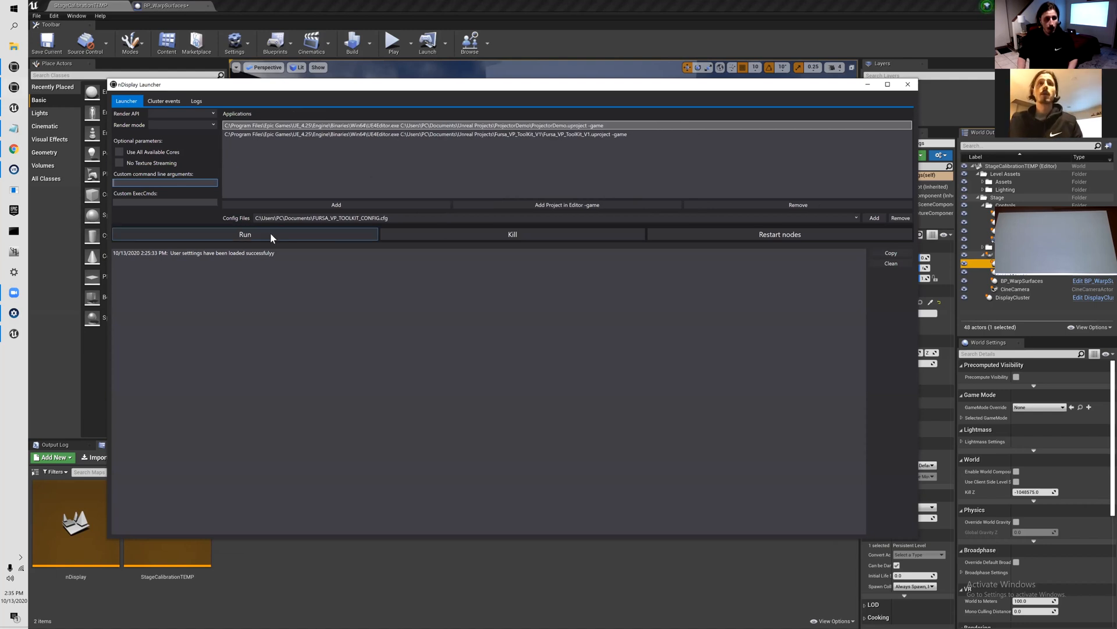
- Start the cluster nodes for the toolkit project and bring the config file back up
click(244, 234)
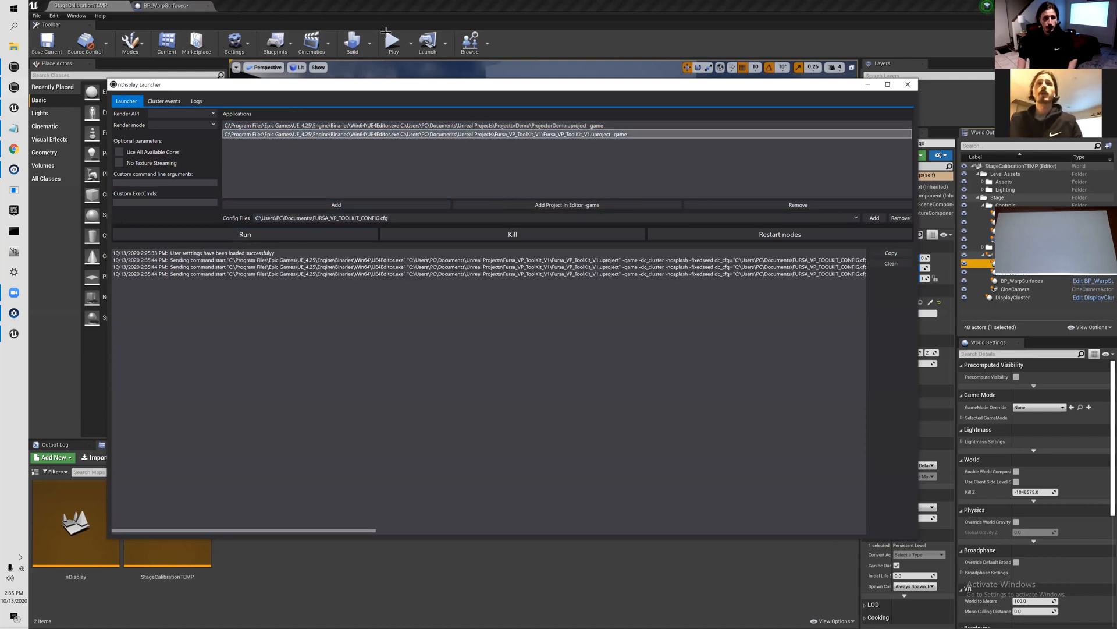
click(907, 84)
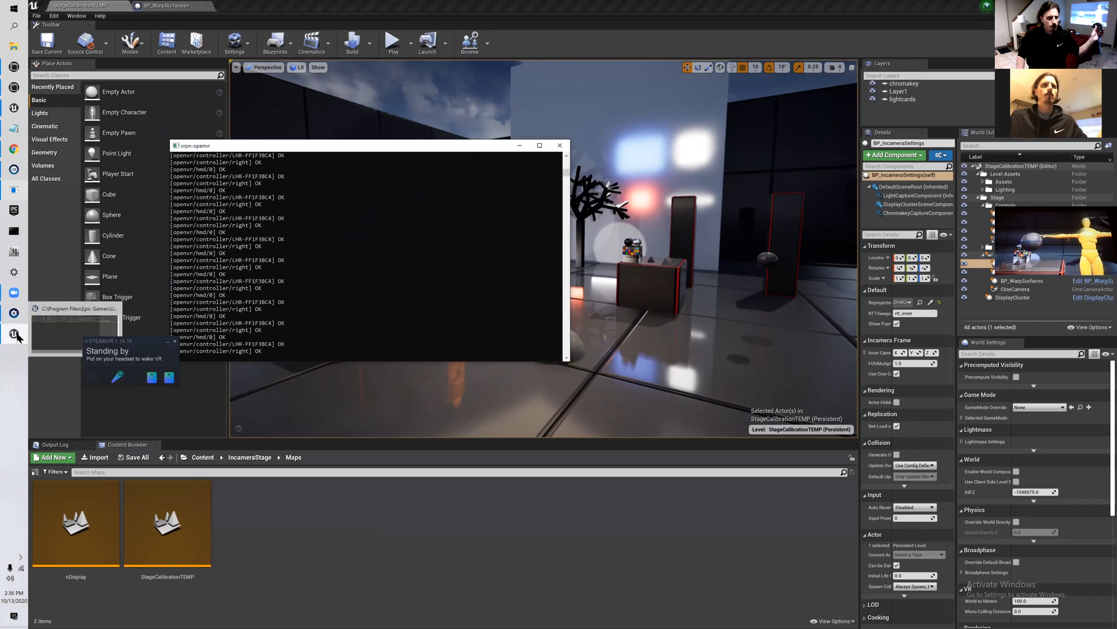
mouse_move(112, 316)
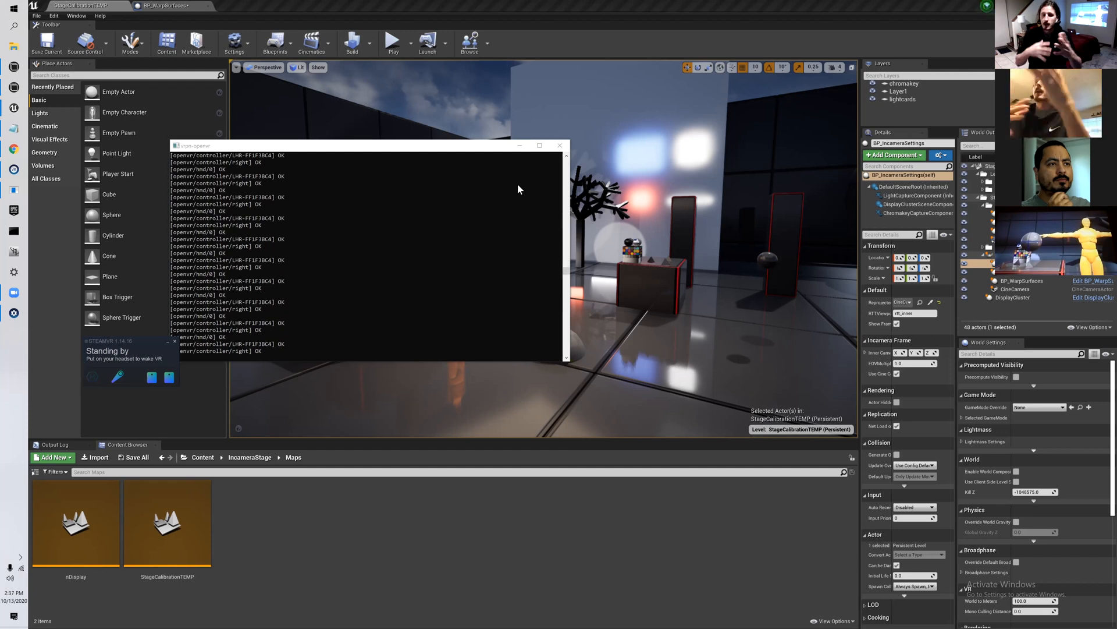
click(560, 145)
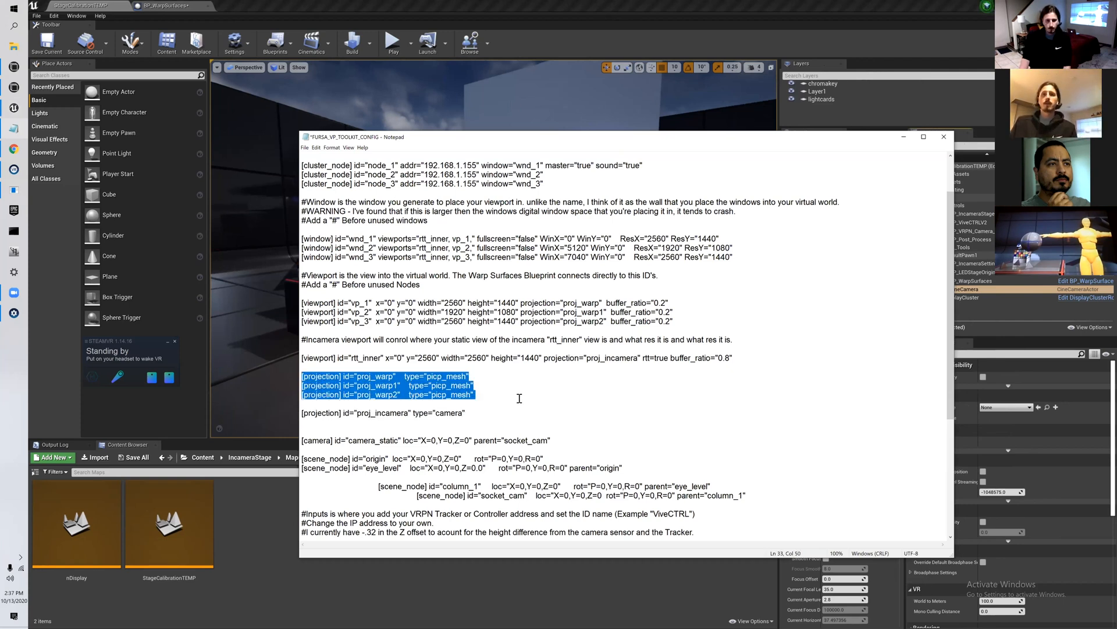
- Point out the in-camera picp_mesh projection entry after the warp projection lines
click(448, 412)
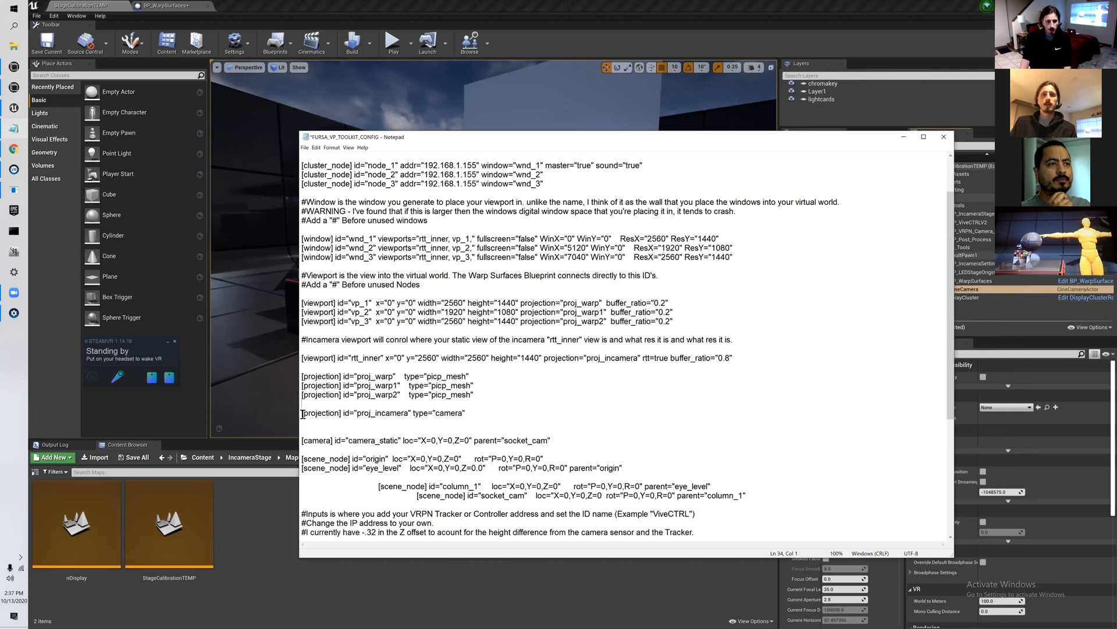
click(340, 412)
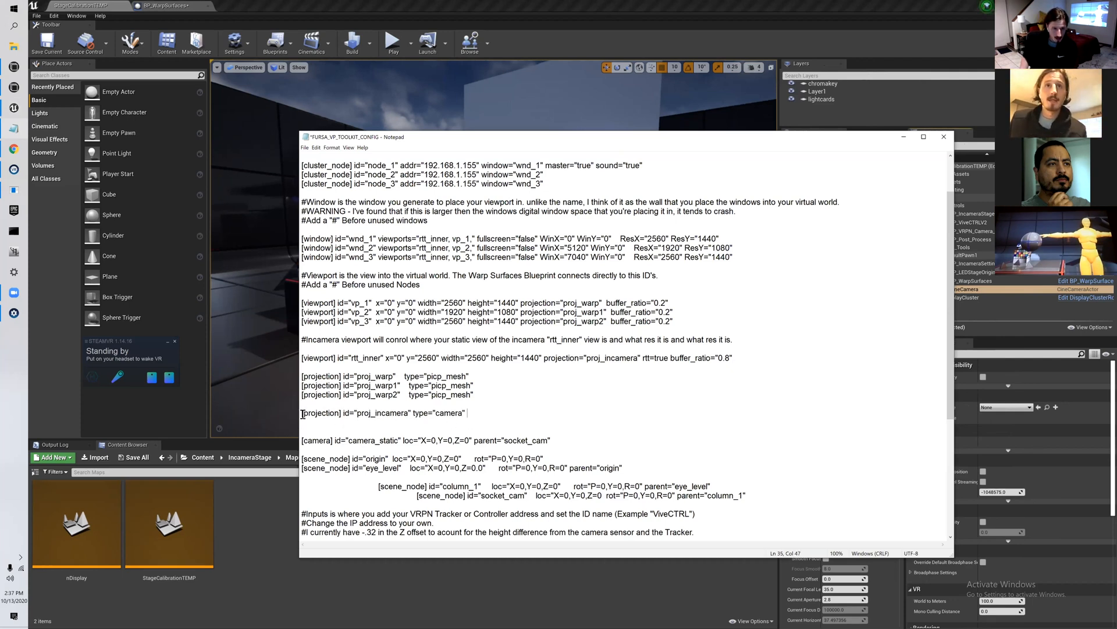
click(497, 417)
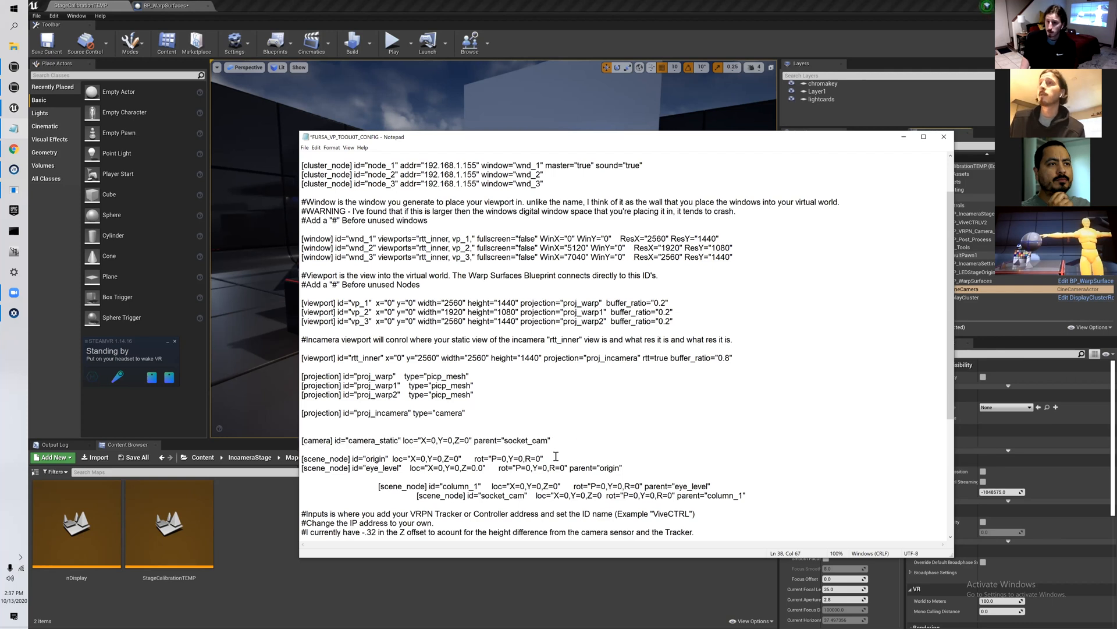
mouse_move(303, 460)
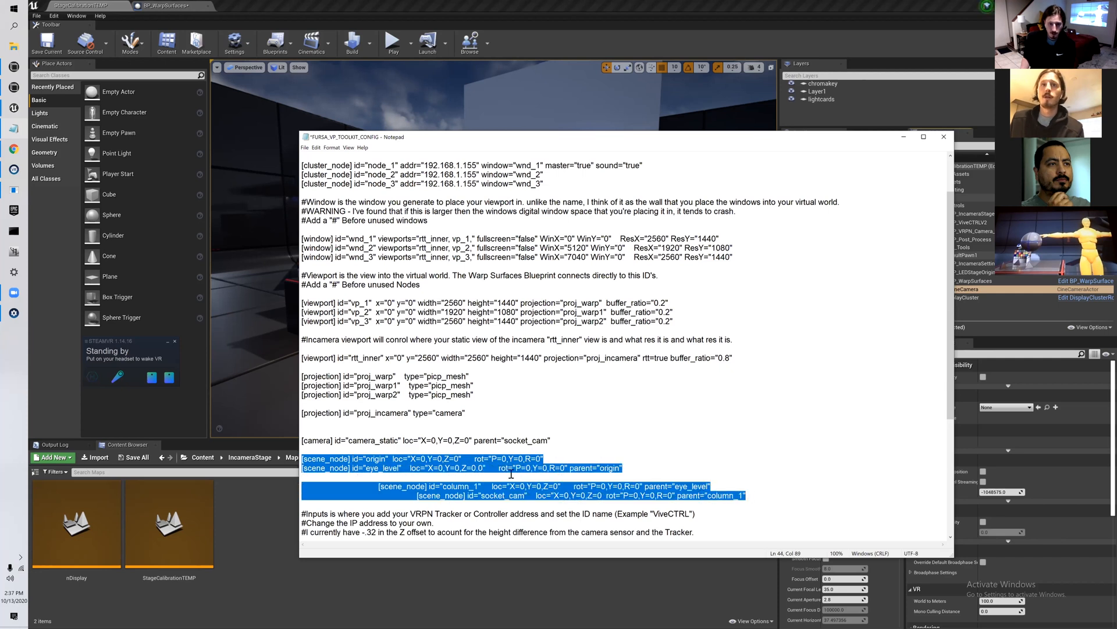
- Move past the scene_node lines to the input section and raise the vrpn-openvr console
scroll(down, 3)
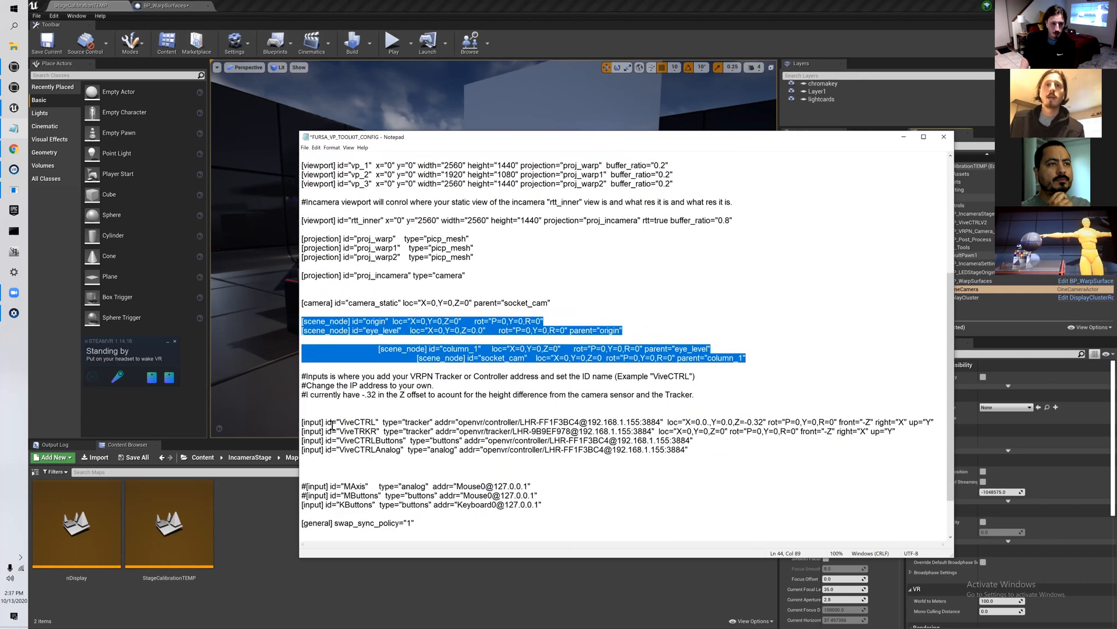
click(760, 466)
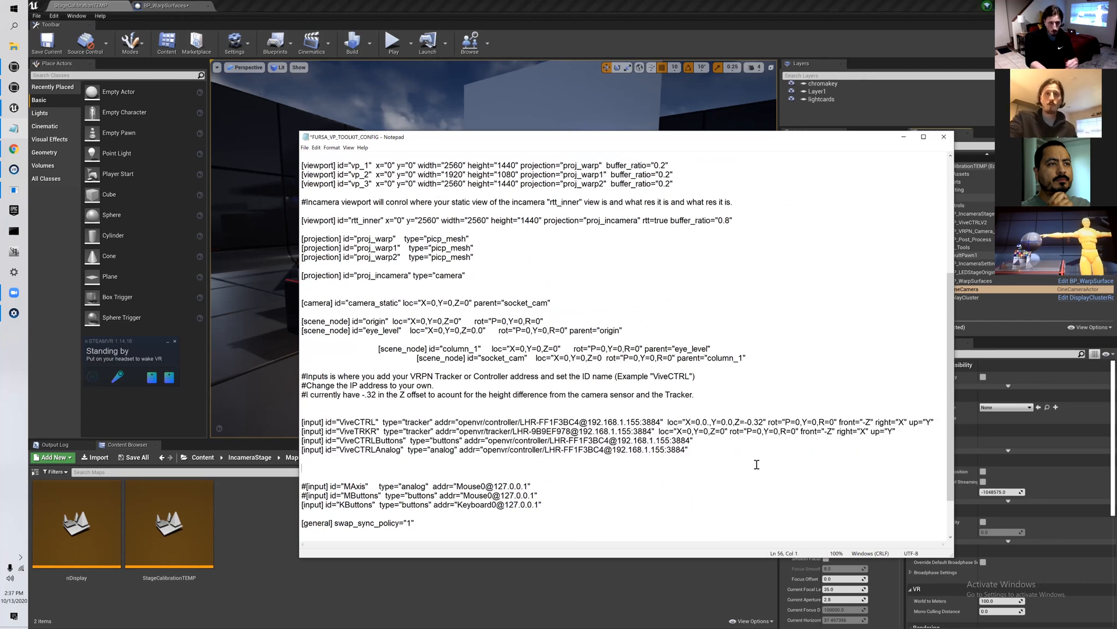
mouse_move(531, 291)
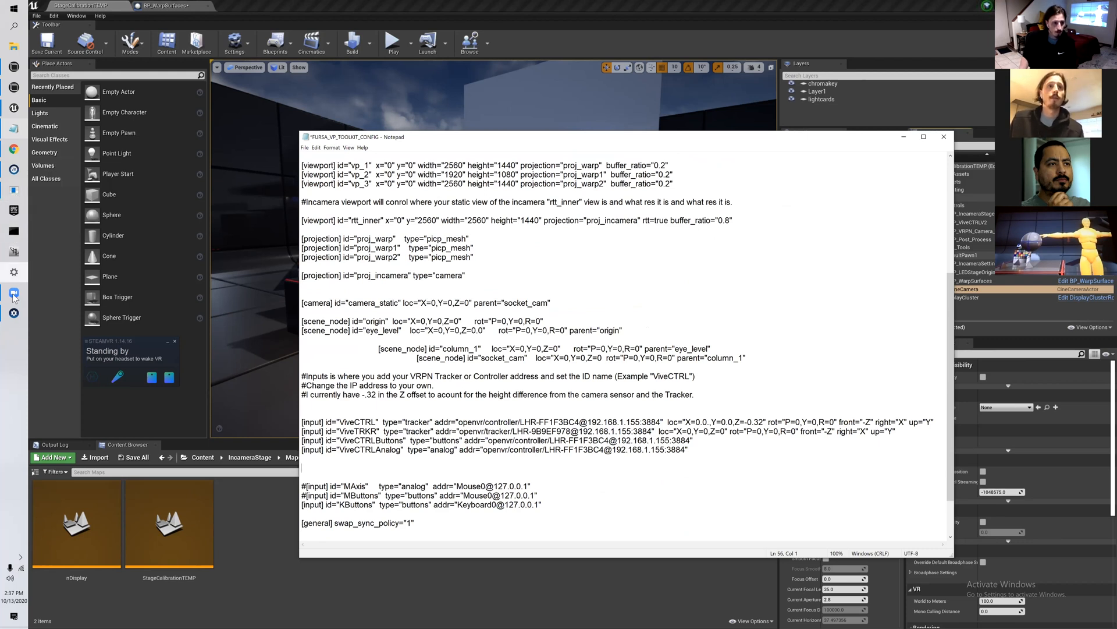
click(14, 170)
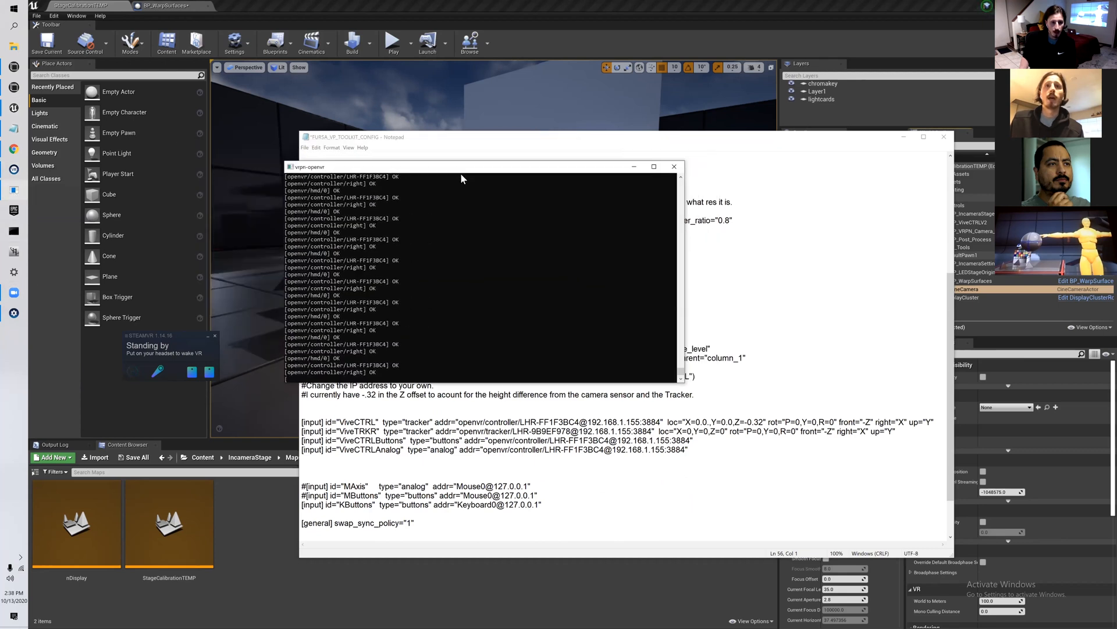
drag(461, 167, 410, 173)
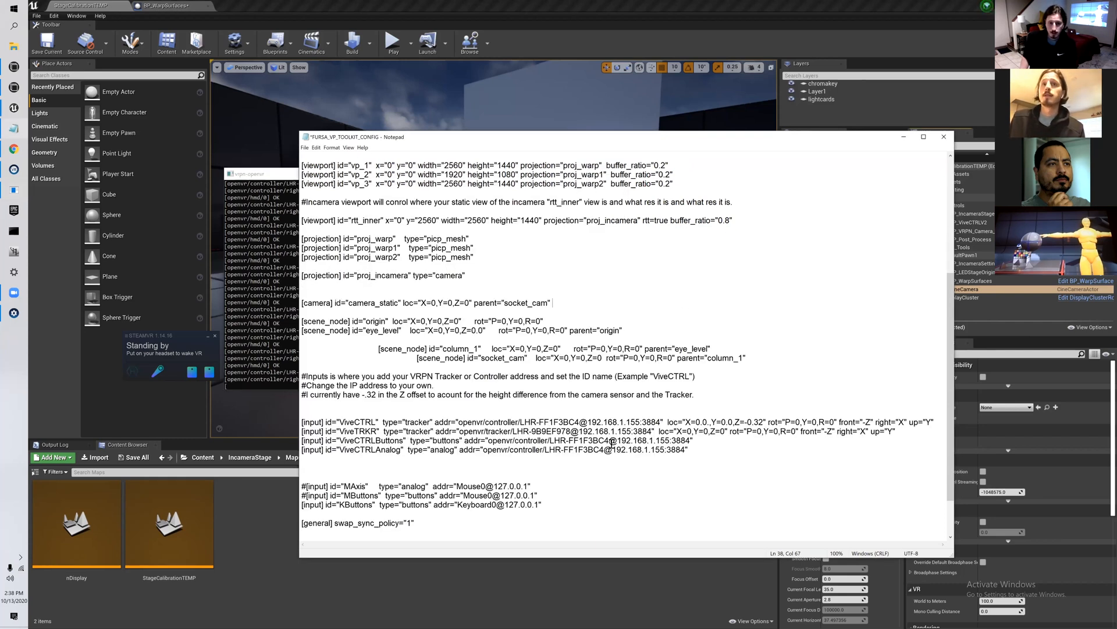
scroll(up, 3)
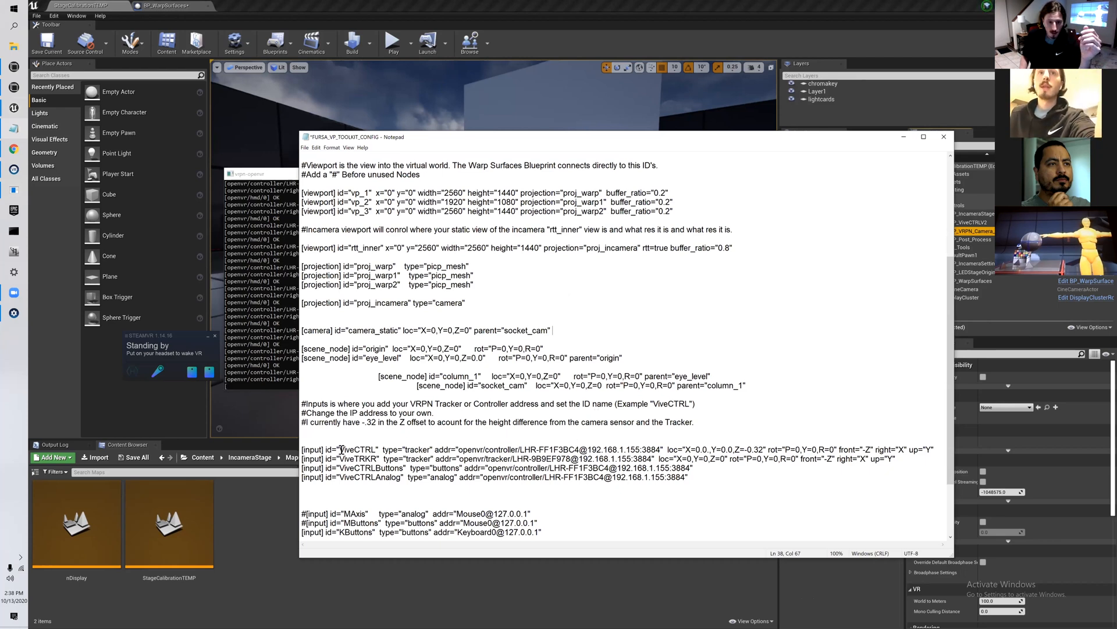
double_click(359, 449)
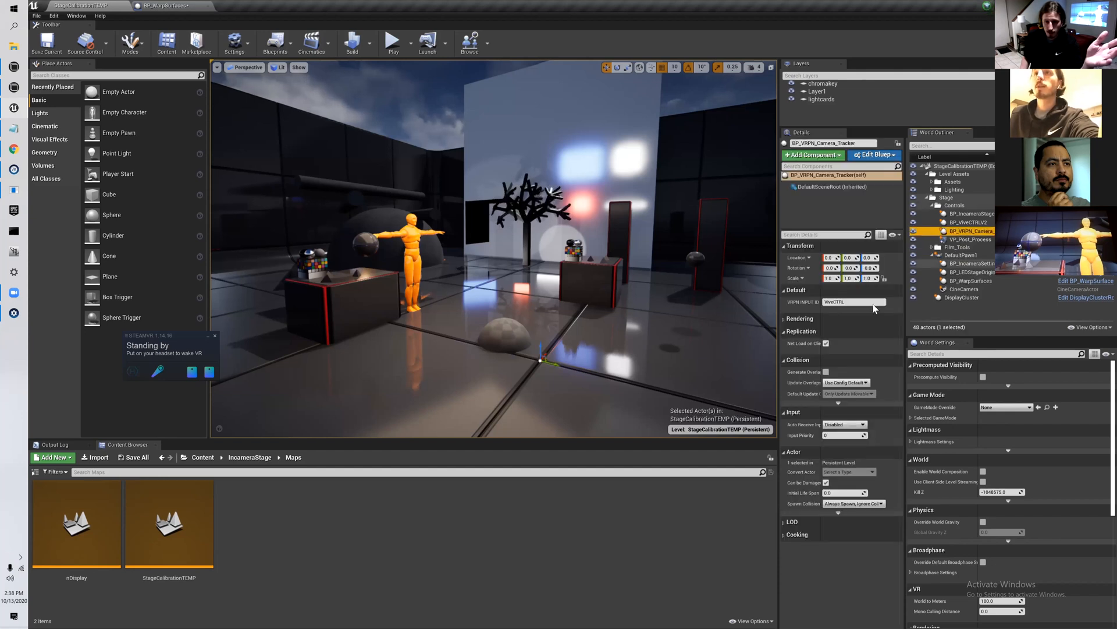
- Set BP_VRPN_Camera_Tracker's VRPN Input name to ViveCTRL and commit it
triple_click(853, 301)
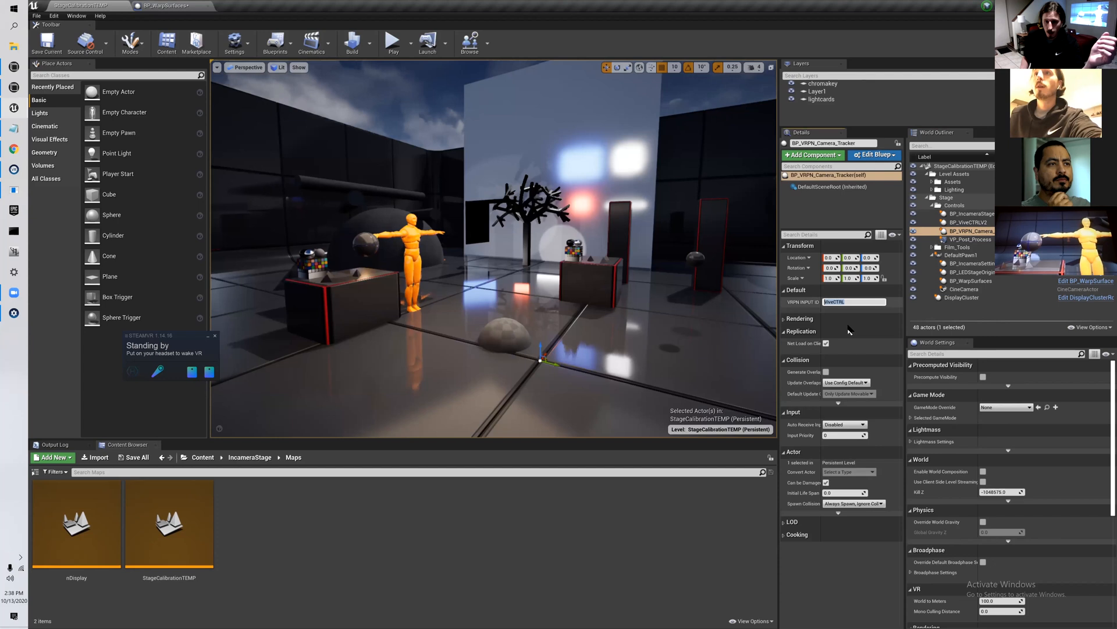
click(800, 318)
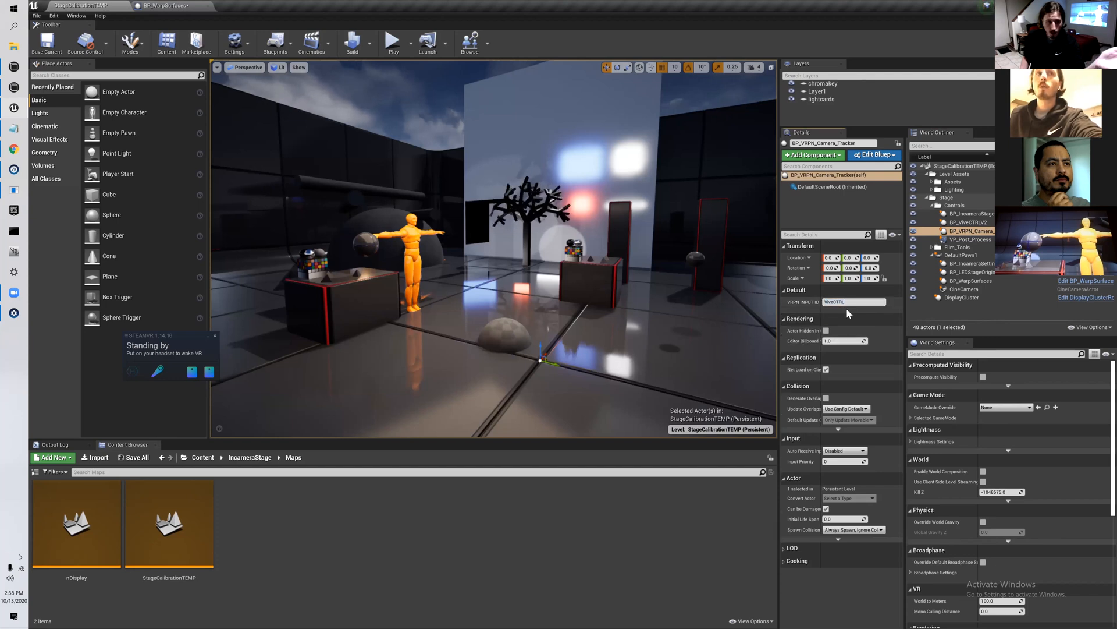
mouse_move(852, 302)
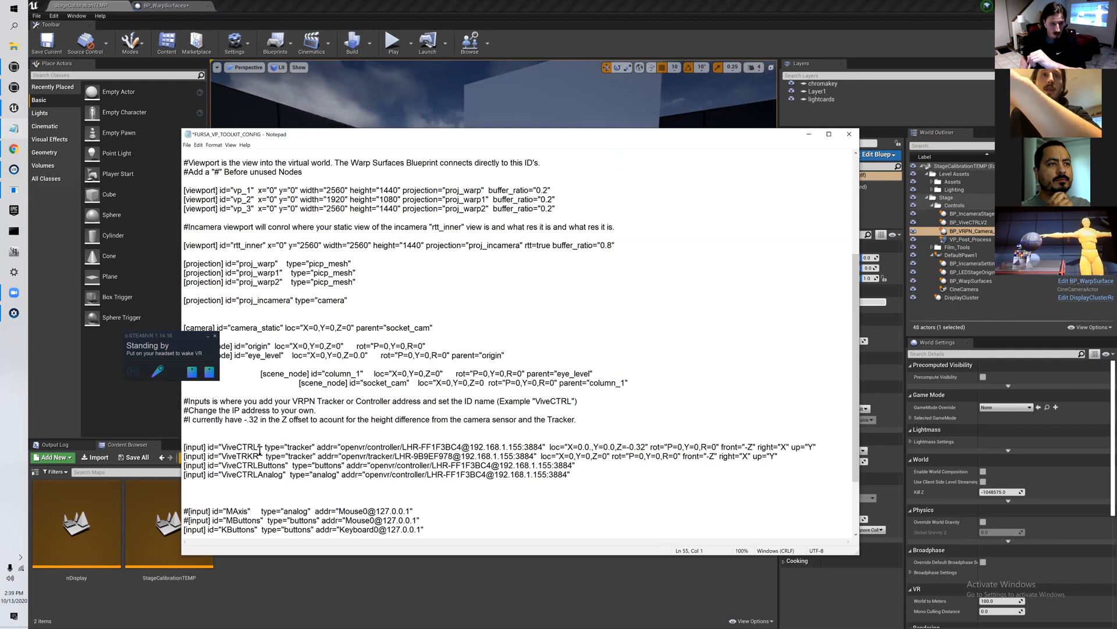
- Highlight the ViveCTRLAnalog input entry and its controller address in the config
double_click(260, 456)
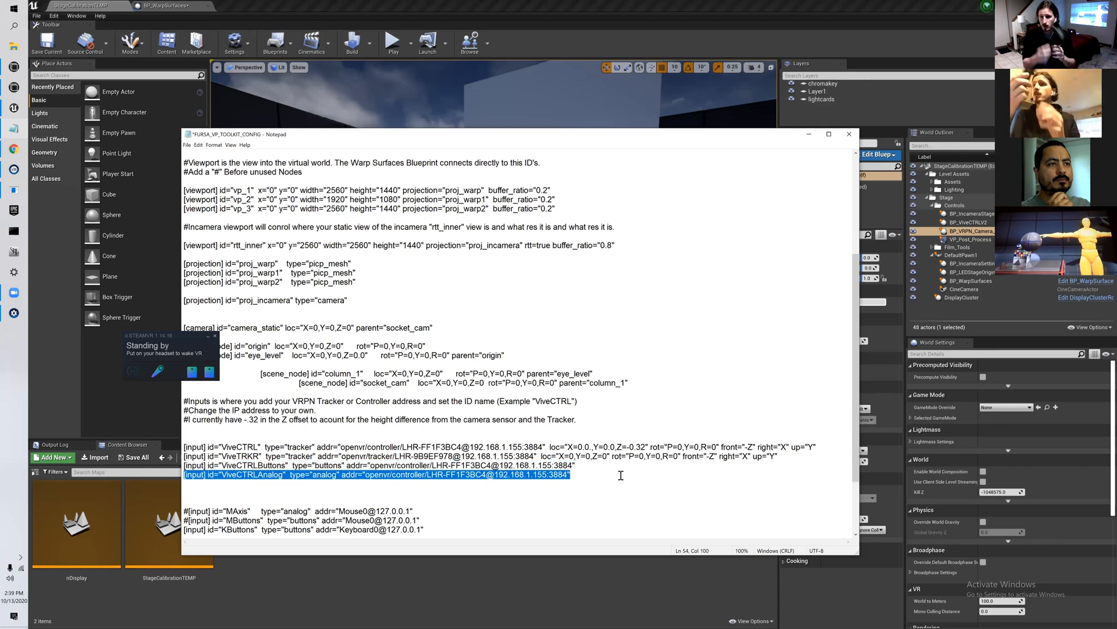
scroll(up, 3)
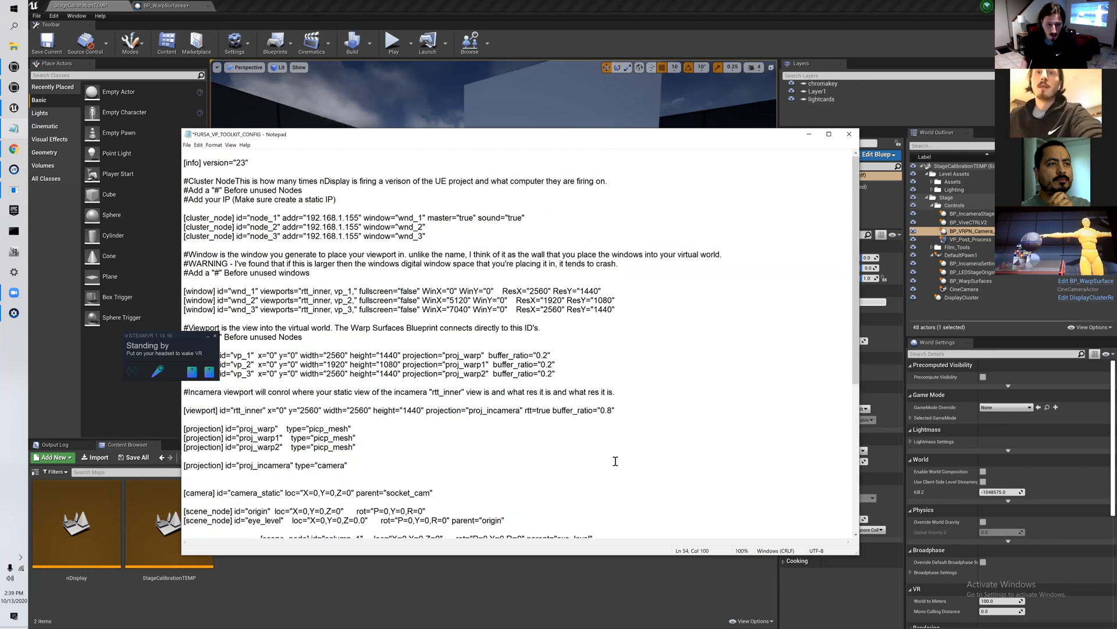
scroll(down, 3)
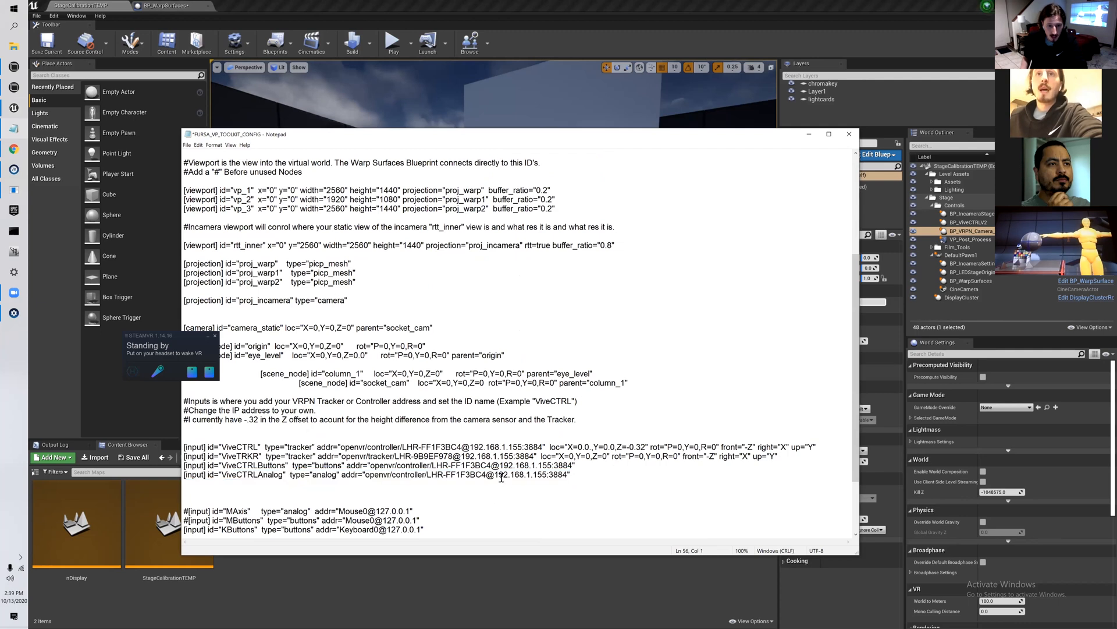
click(361, 482)
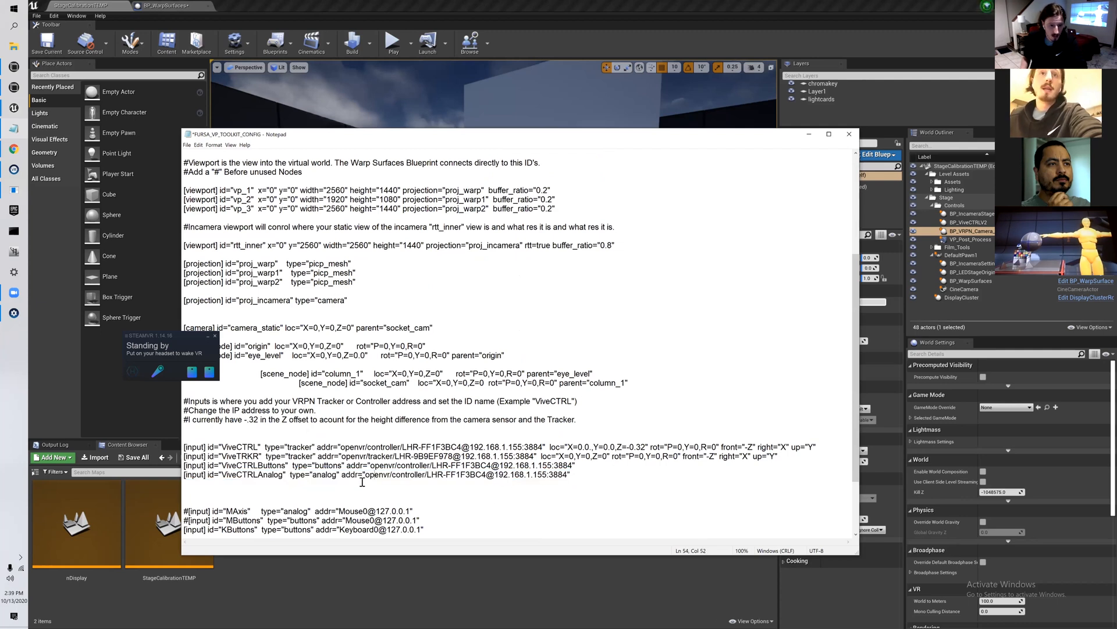
click(499, 295)
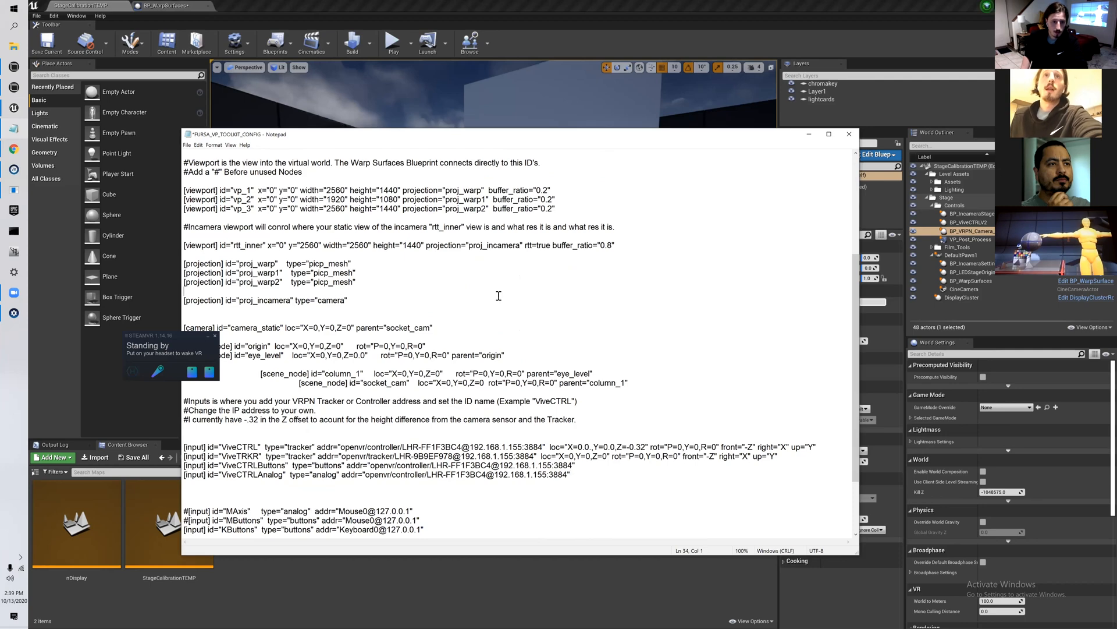